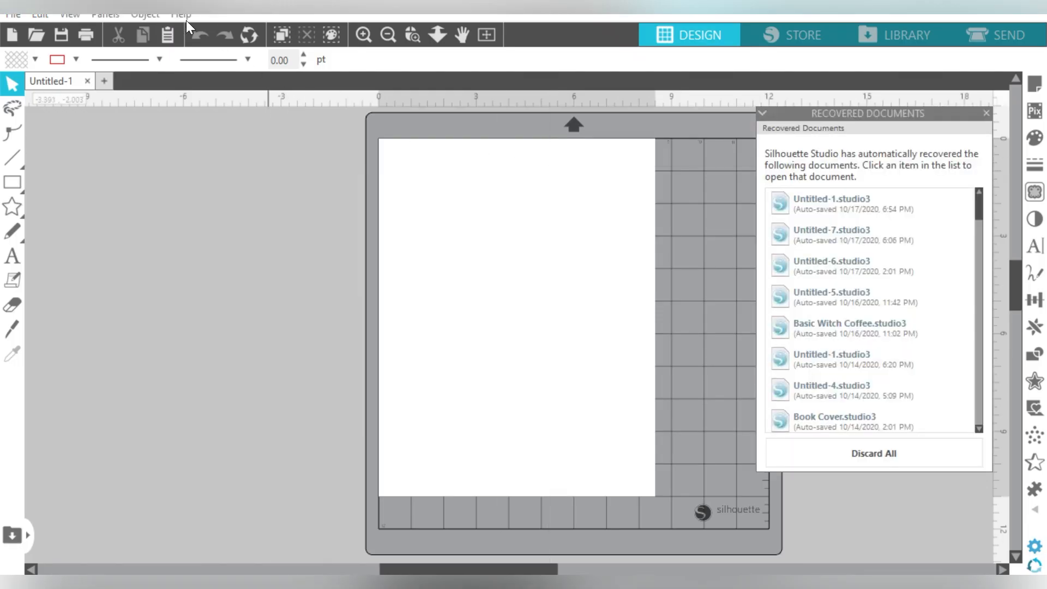
- Bring up the Help menu to reach the About Silhouette Studio entry
click(180, 13)
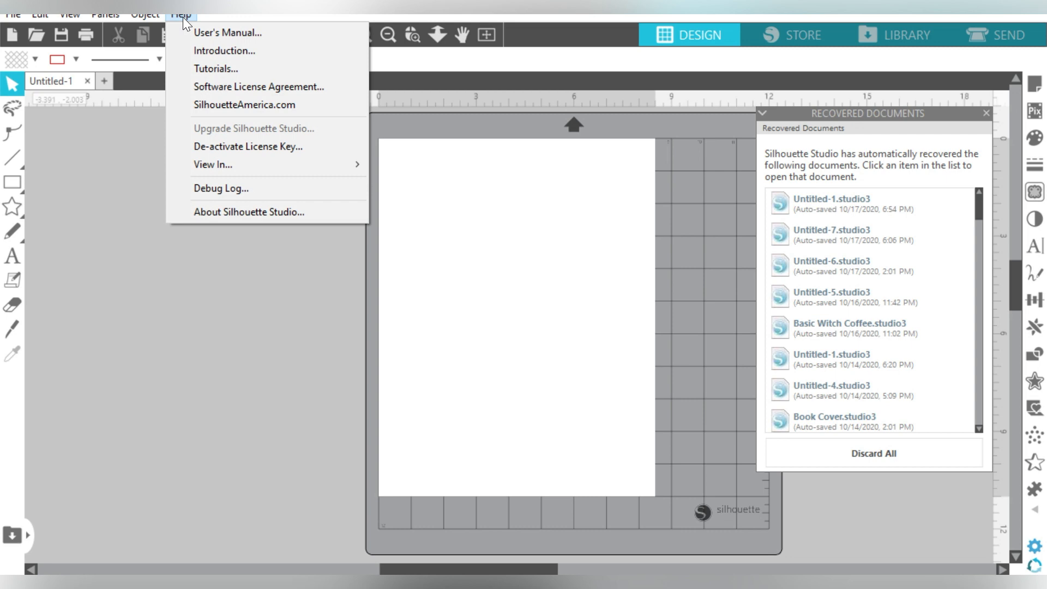
mouse_move(266, 211)
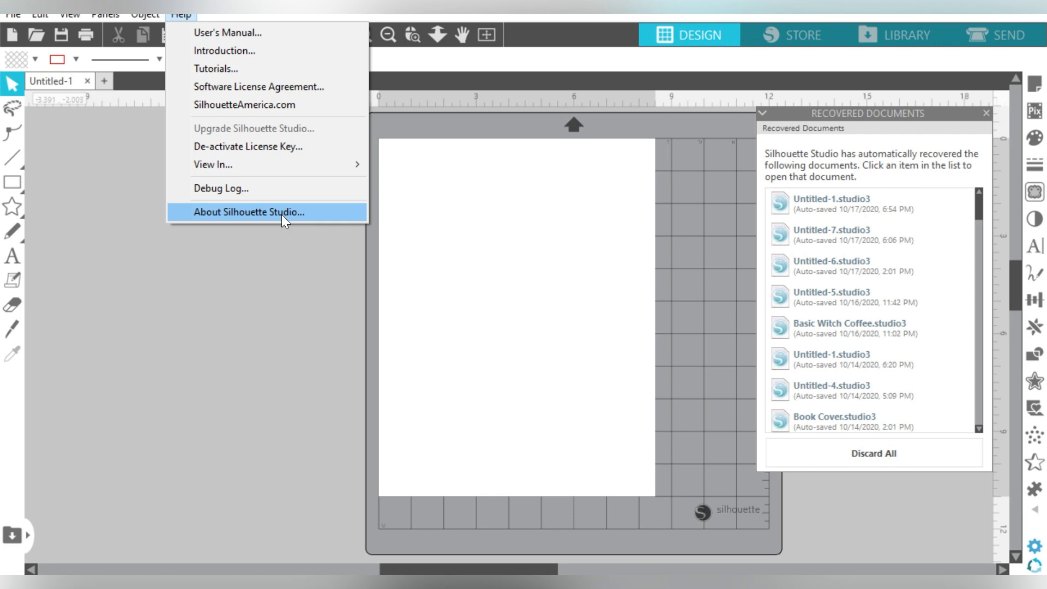
- View About Silhouette Studio showing Business Edition 4.3.341ssbe, then dismiss it
click(248, 212)
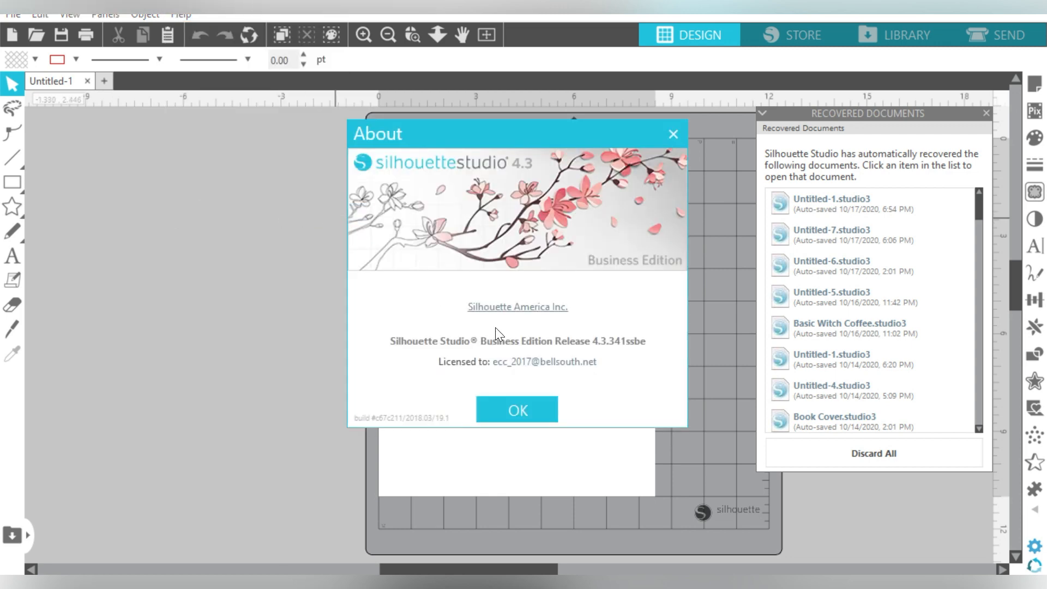
mouse_move(483, 352)
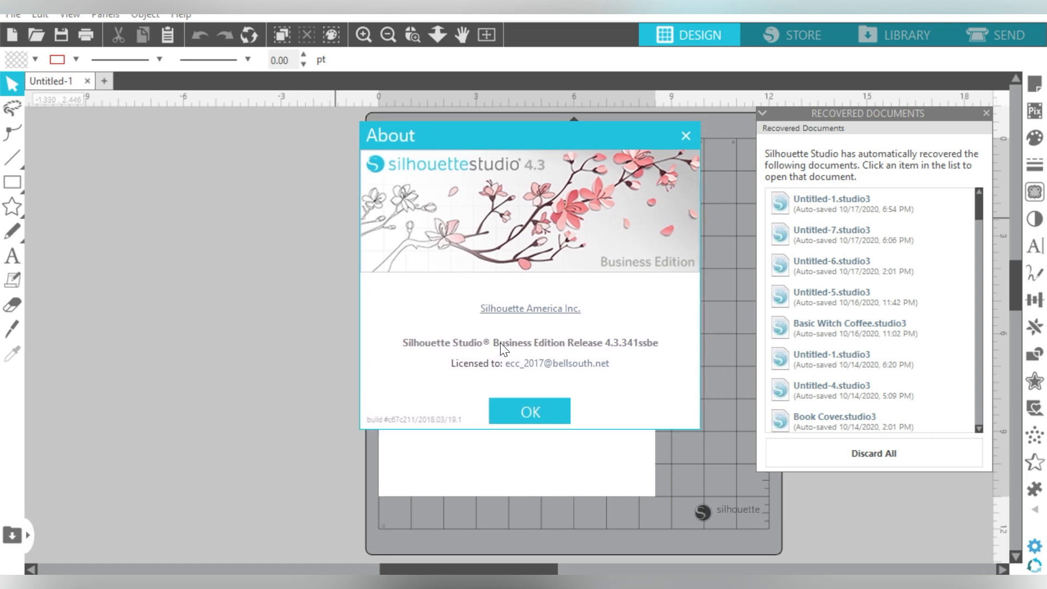
mouse_move(594, 349)
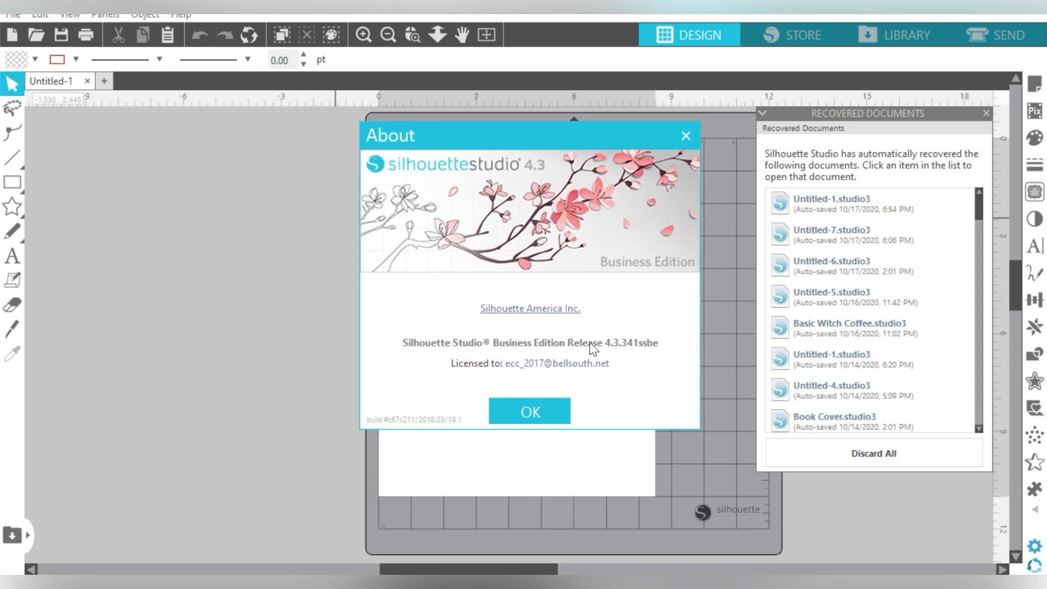
mouse_move(613, 352)
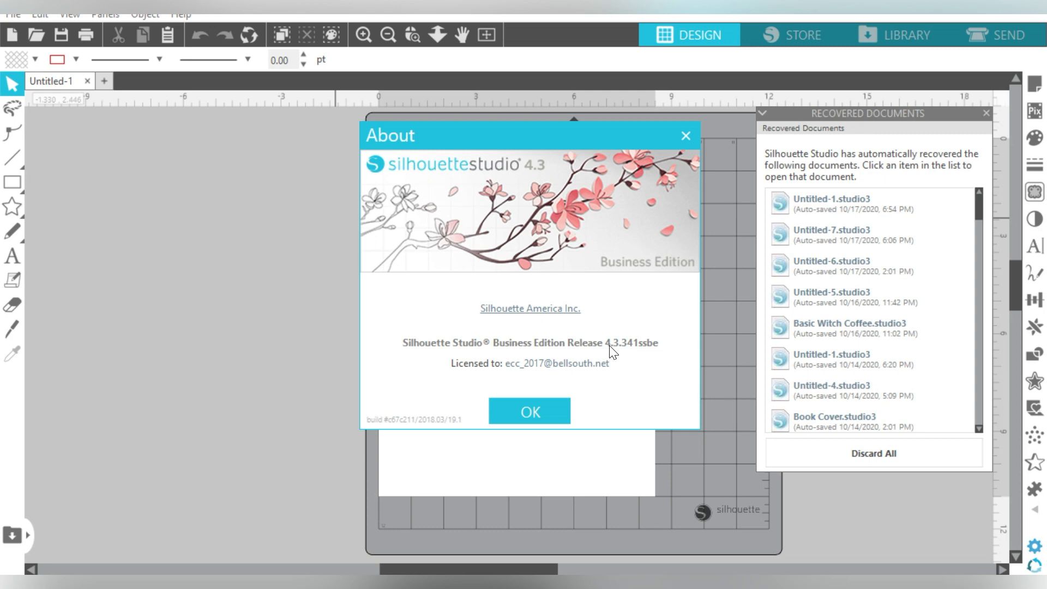
mouse_move(633, 350)
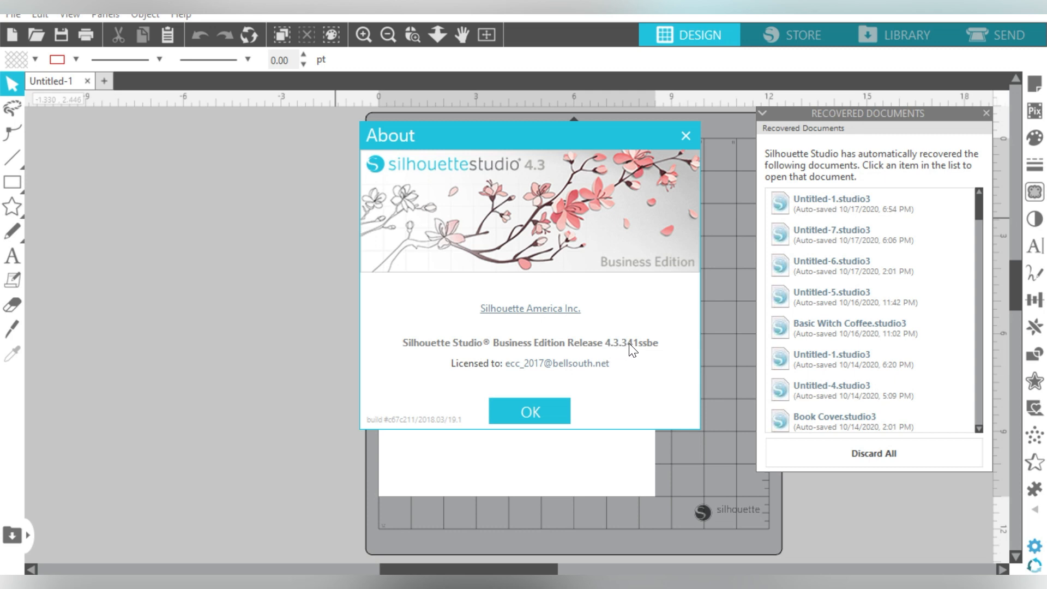
mouse_move(651, 353)
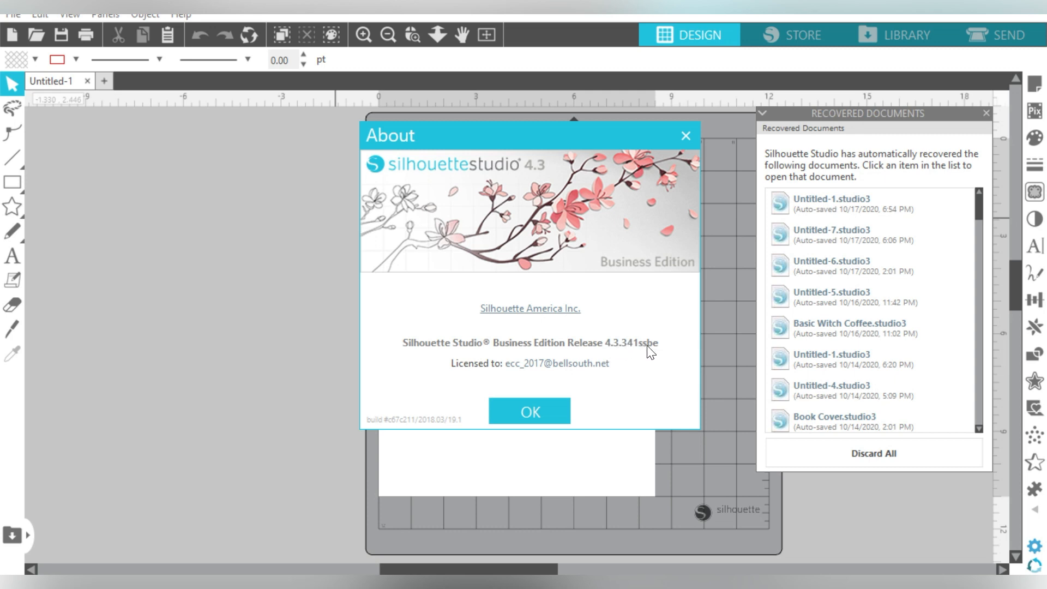
mouse_move(651, 349)
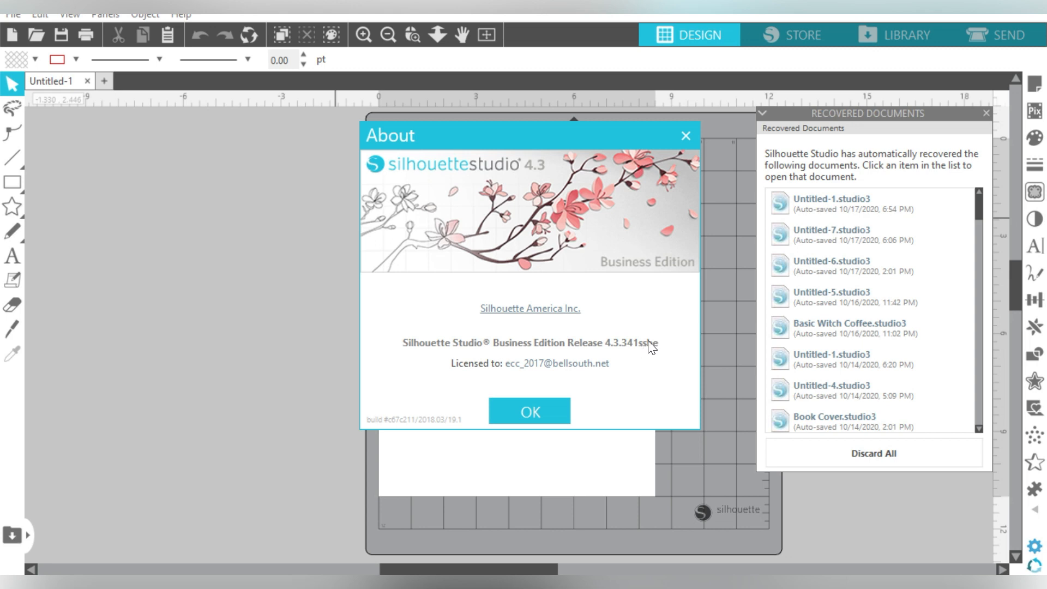
mouse_move(640, 313)
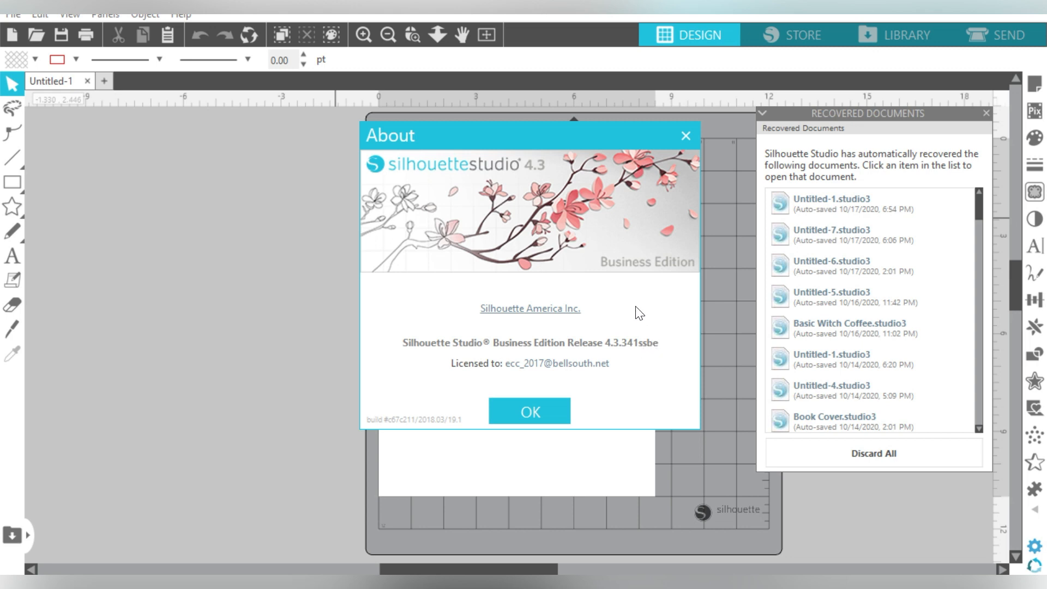
mouse_move(530, 411)
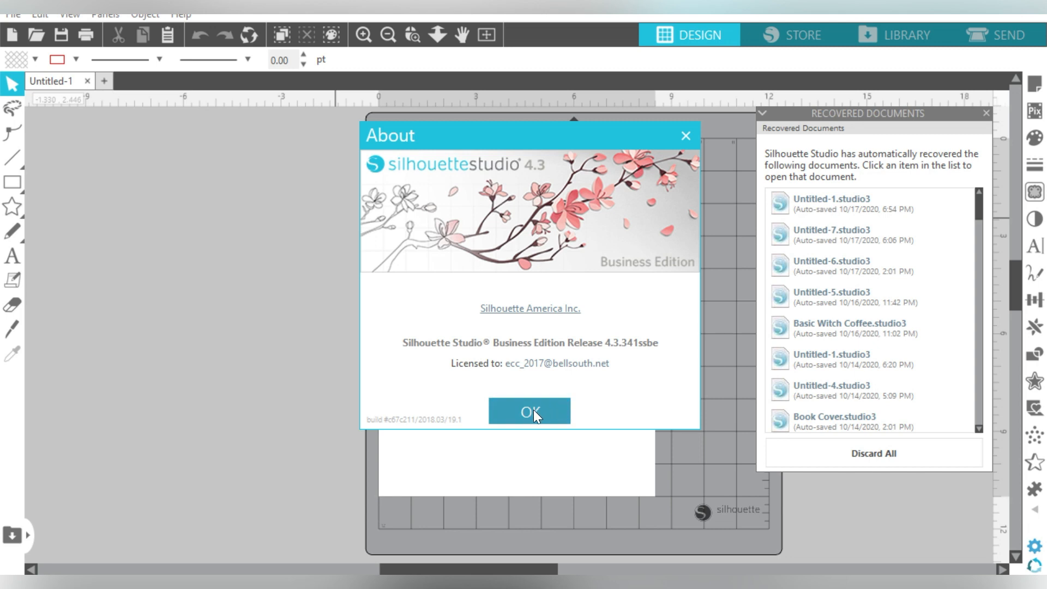
click(529, 411)
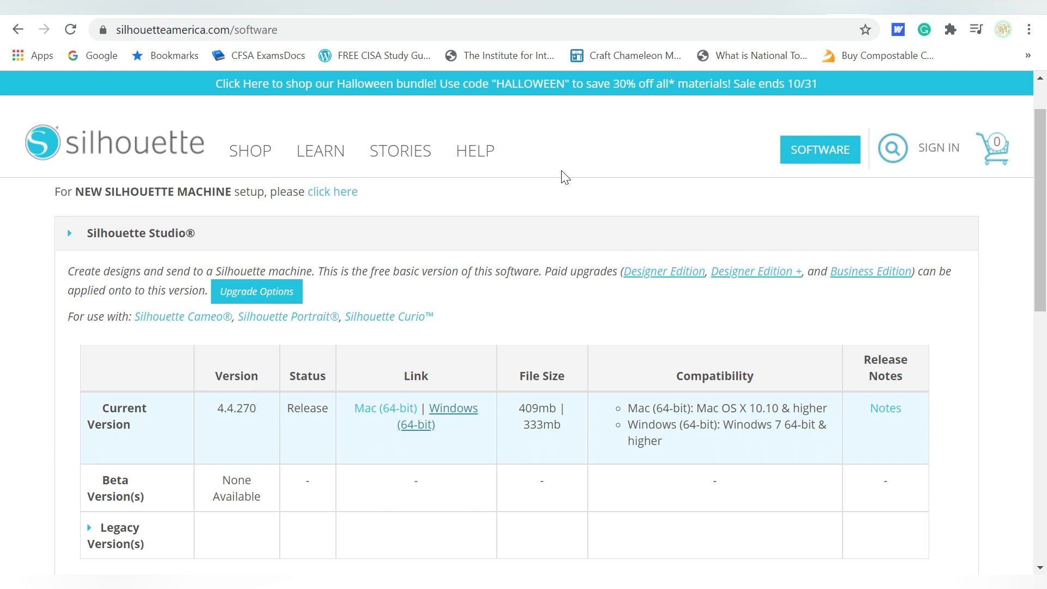
mouse_move(714, 188)
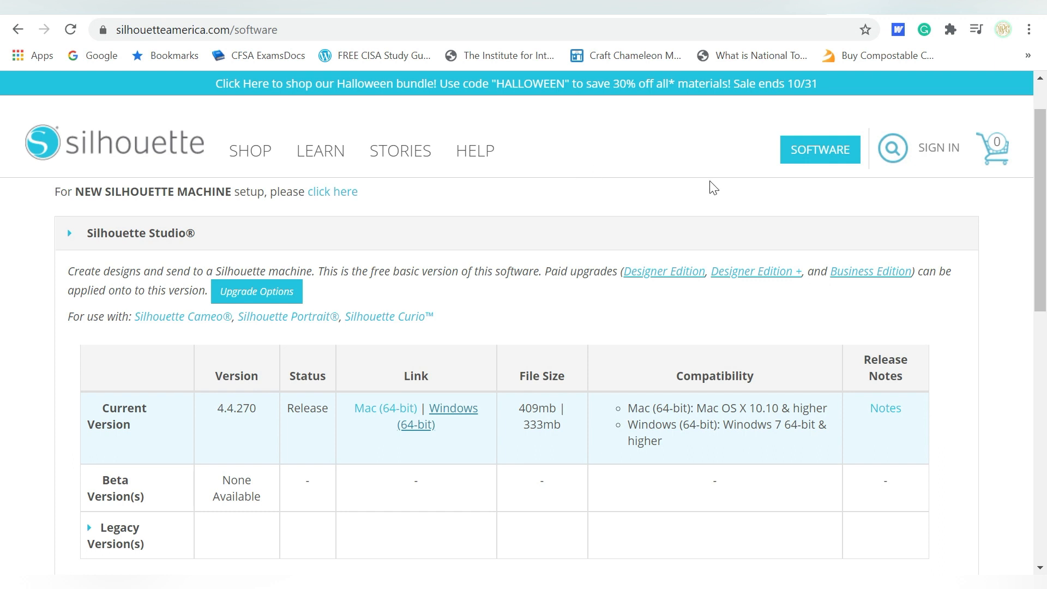
mouse_move(782, 170)
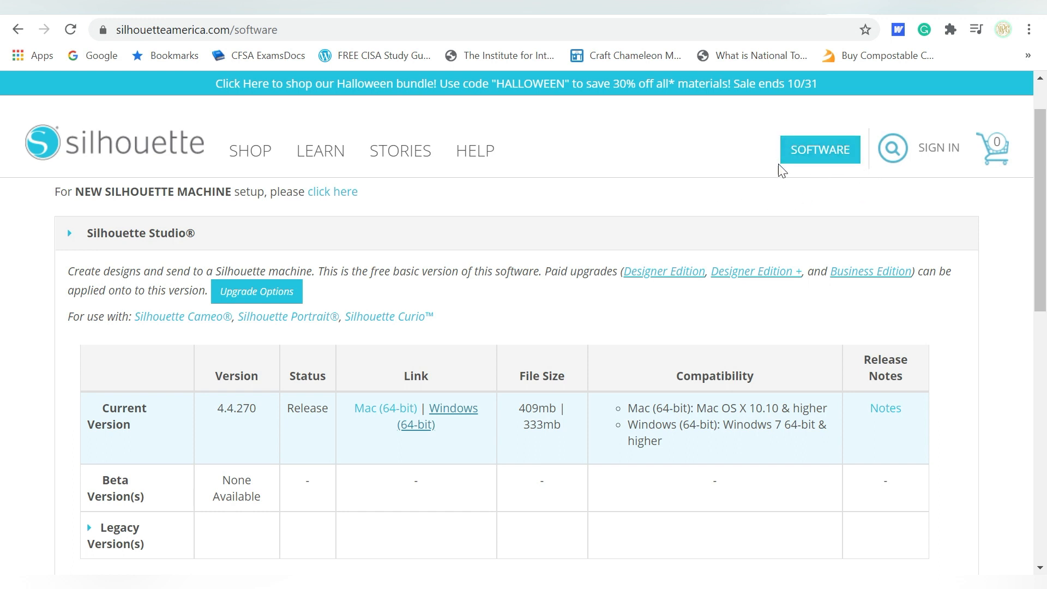
- Scroll to the Silhouette Studio table and highlight the current version number 4.4.270
scroll(down, 3)
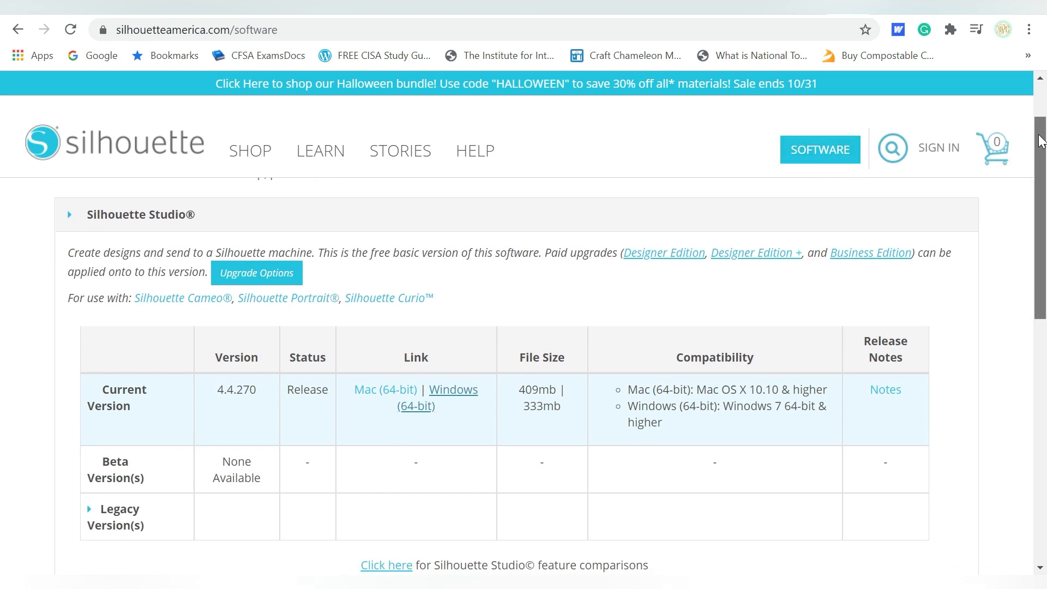
scroll(down, 3)
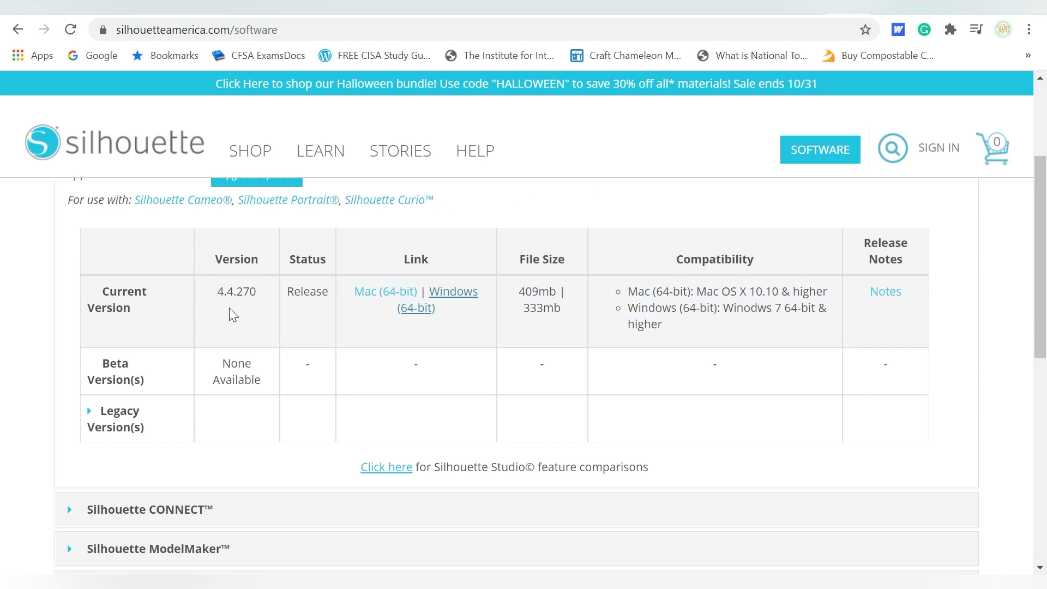
double_click(235, 291)
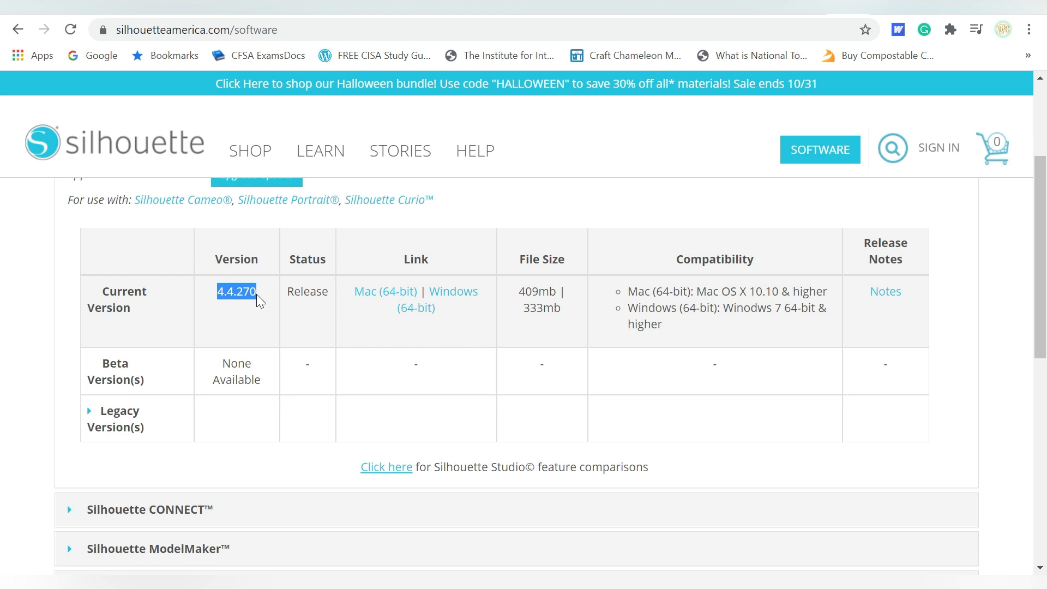
mouse_move(109, 364)
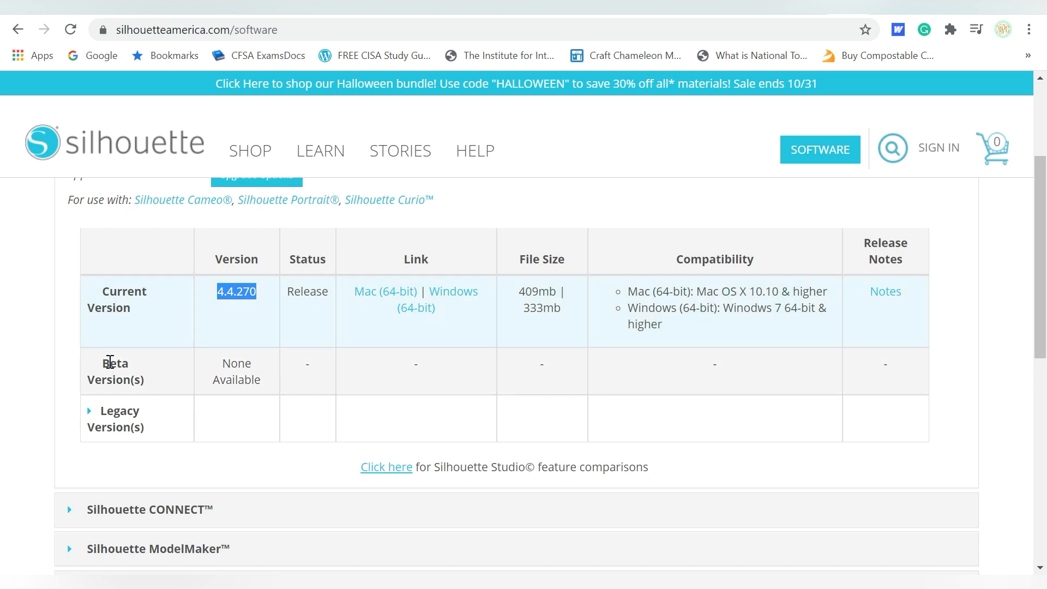
mouse_move(90, 419)
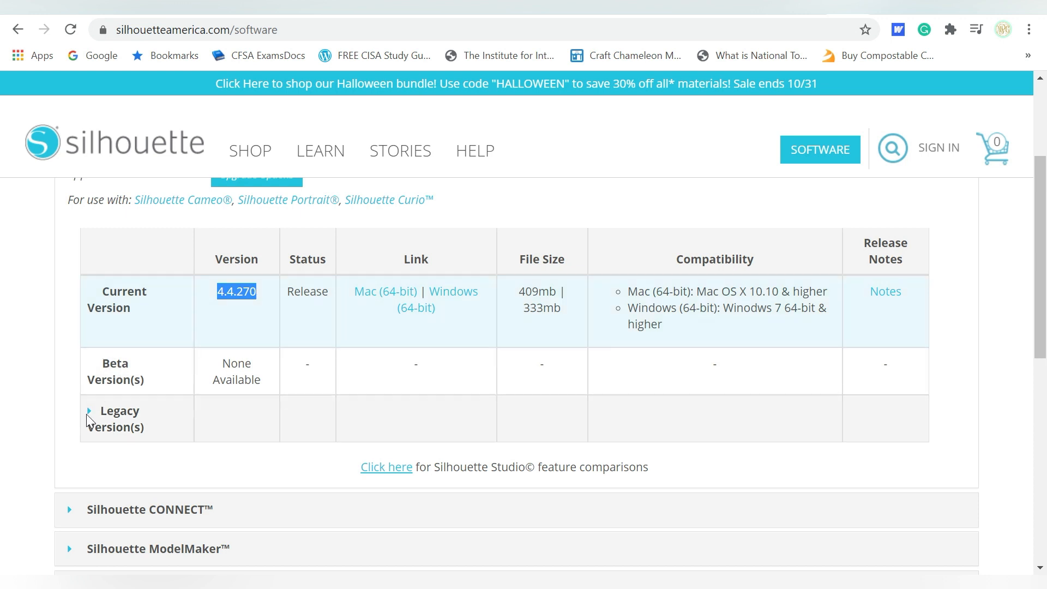
- Expand the legacy releases list, then download the Windows 64-bit installer for 4.4.270
click(88, 412)
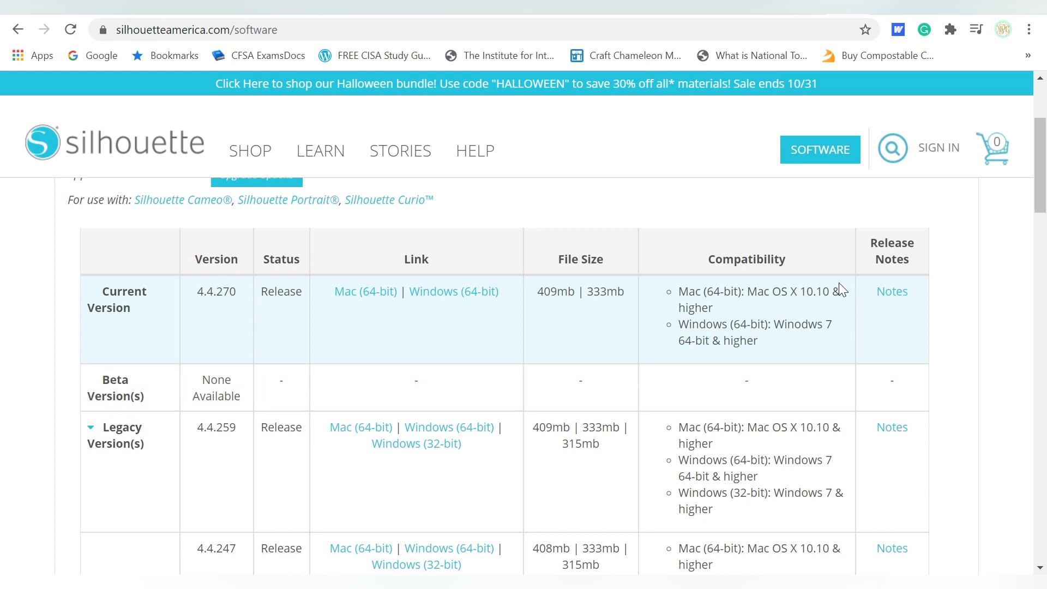
scroll(down, 3)
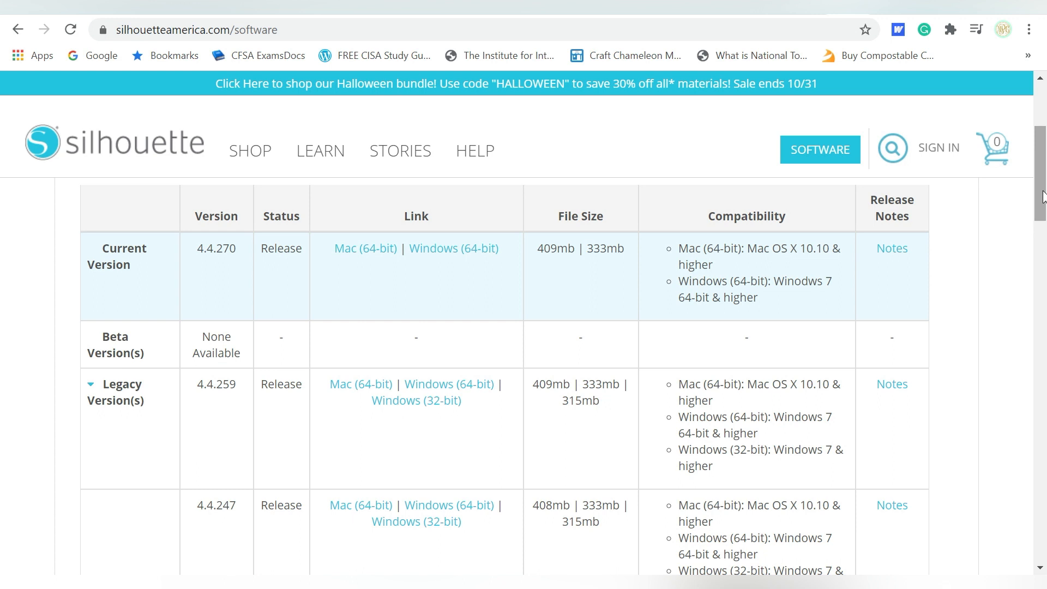
scroll(up, 3)
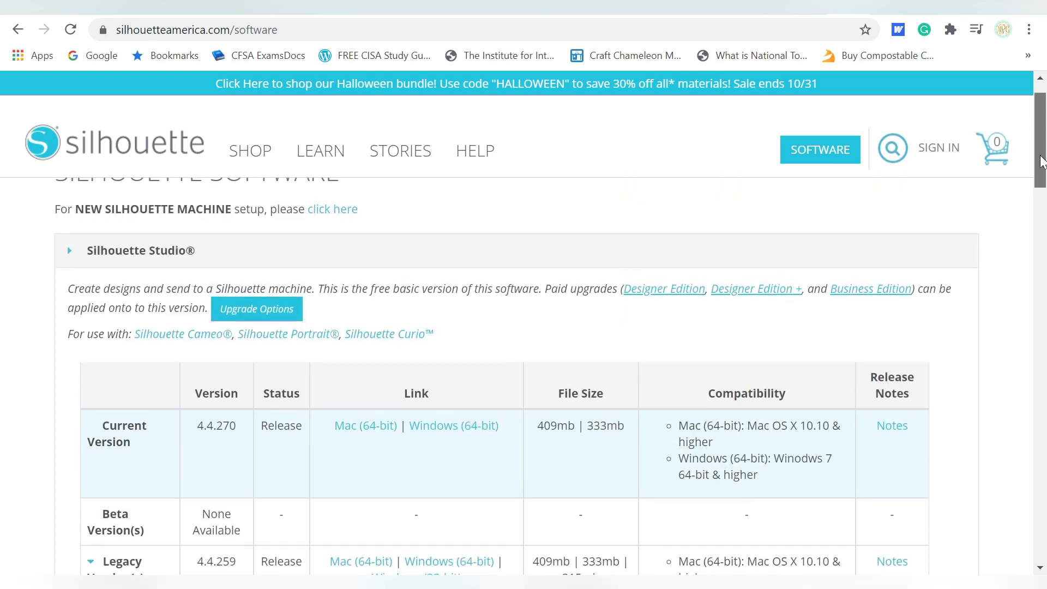
scroll(up, 3)
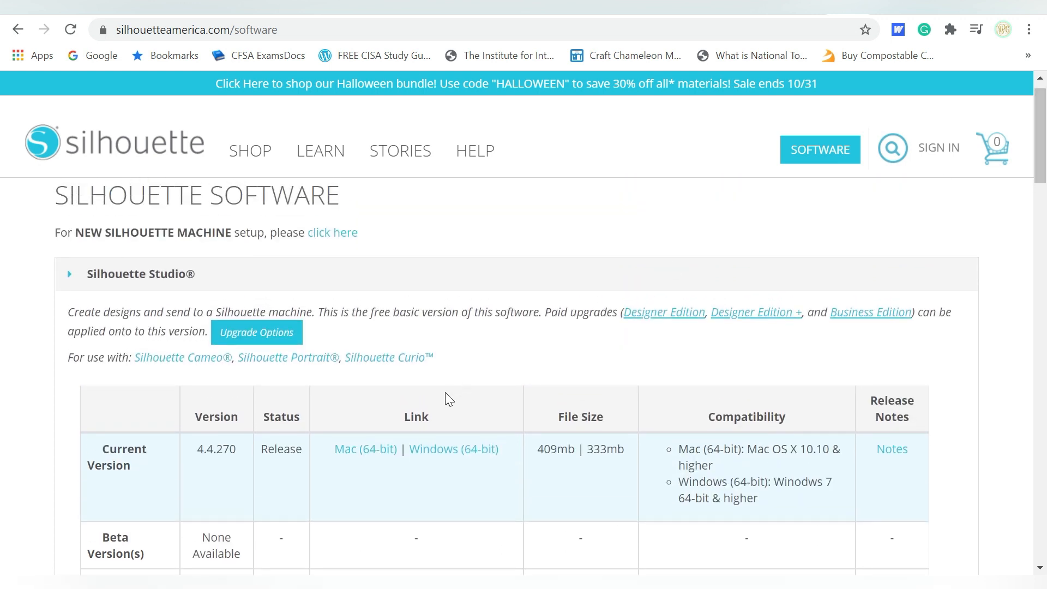
mouse_move(433, 449)
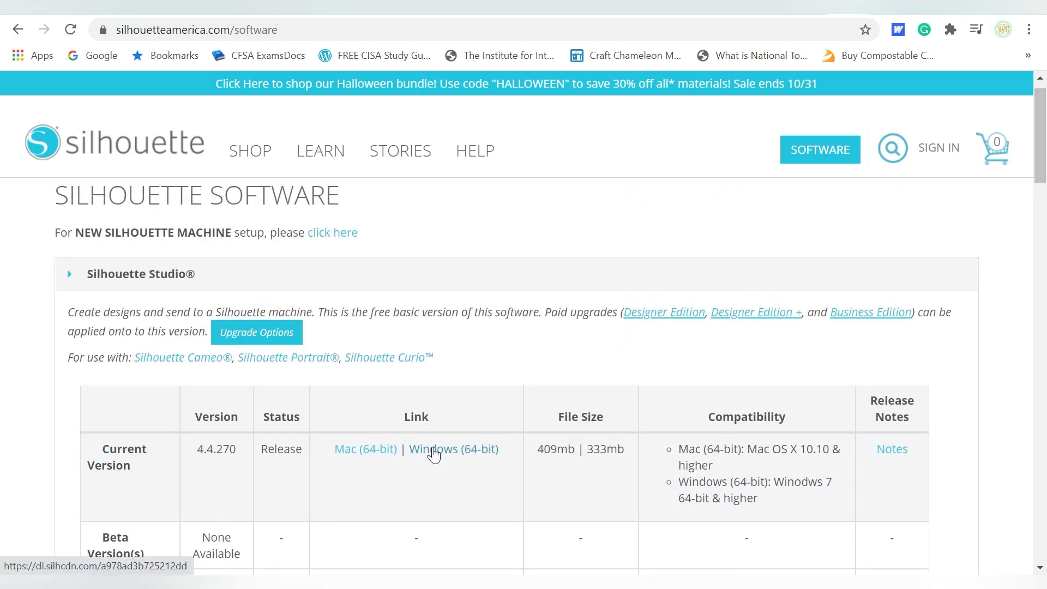
mouse_move(459, 456)
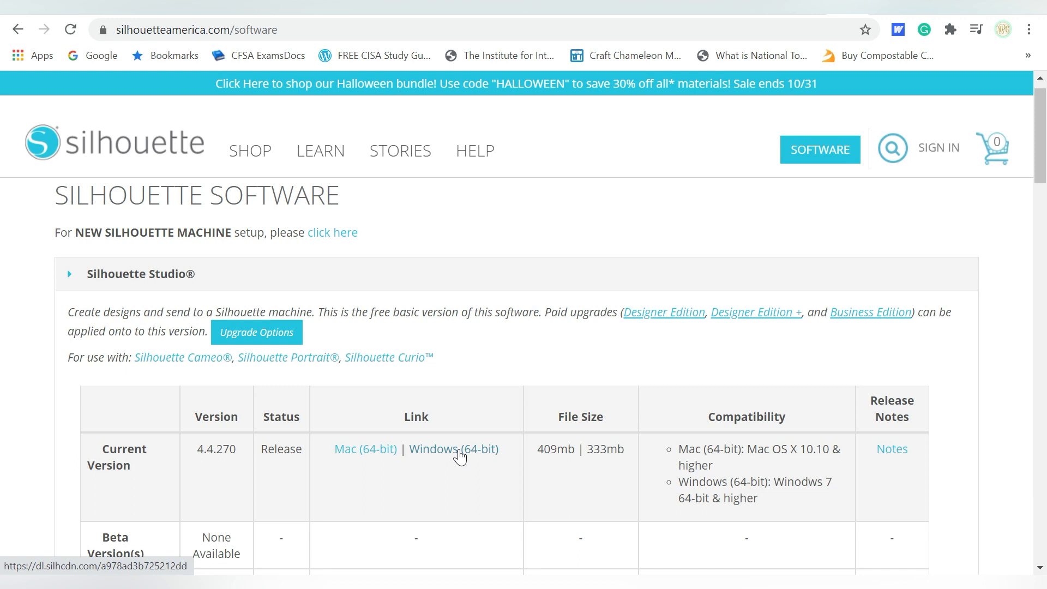
click(454, 448)
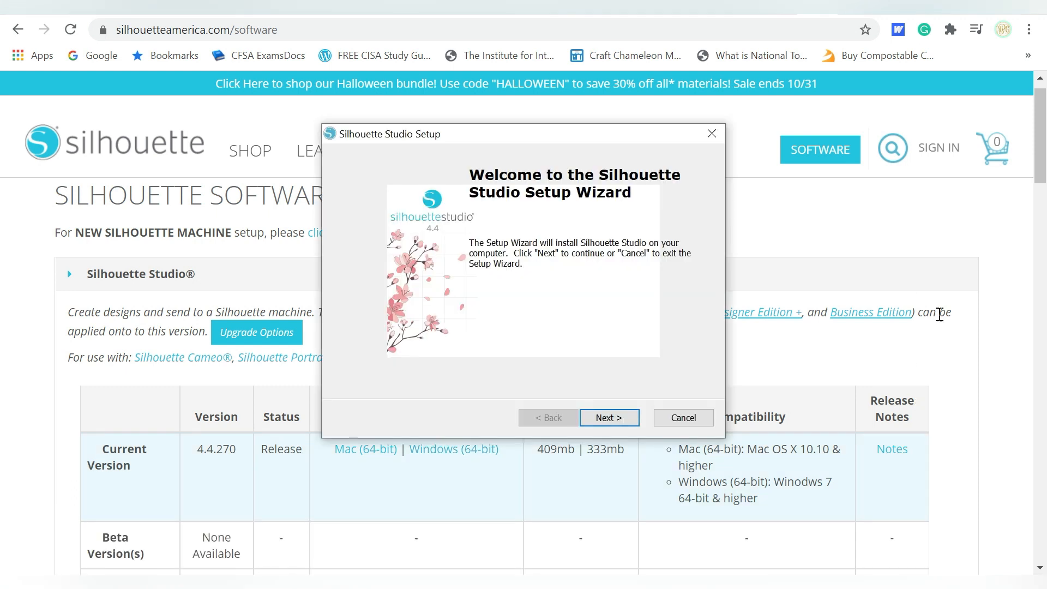
mouse_move(560, 231)
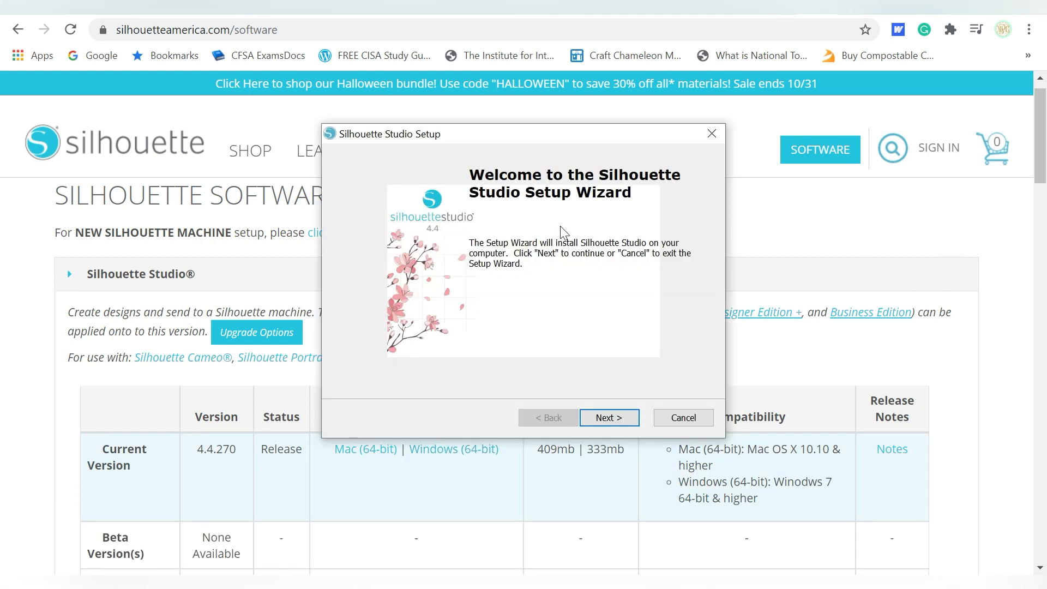
mouse_move(601, 185)
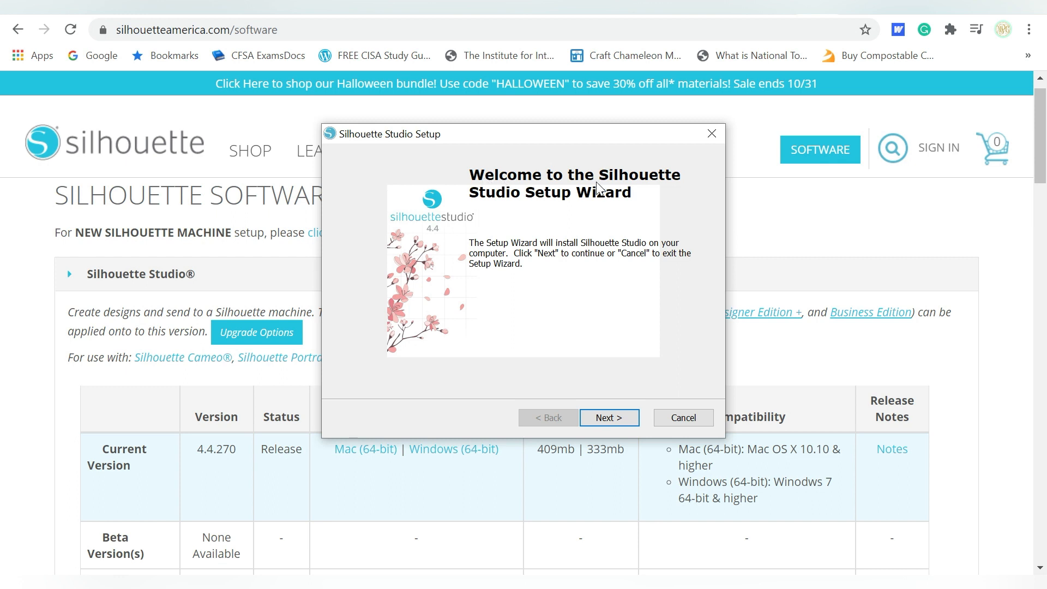
- Advance the Setup Wizard with the default install folder and begin installing Silhouette Studio 4.4
click(608, 417)
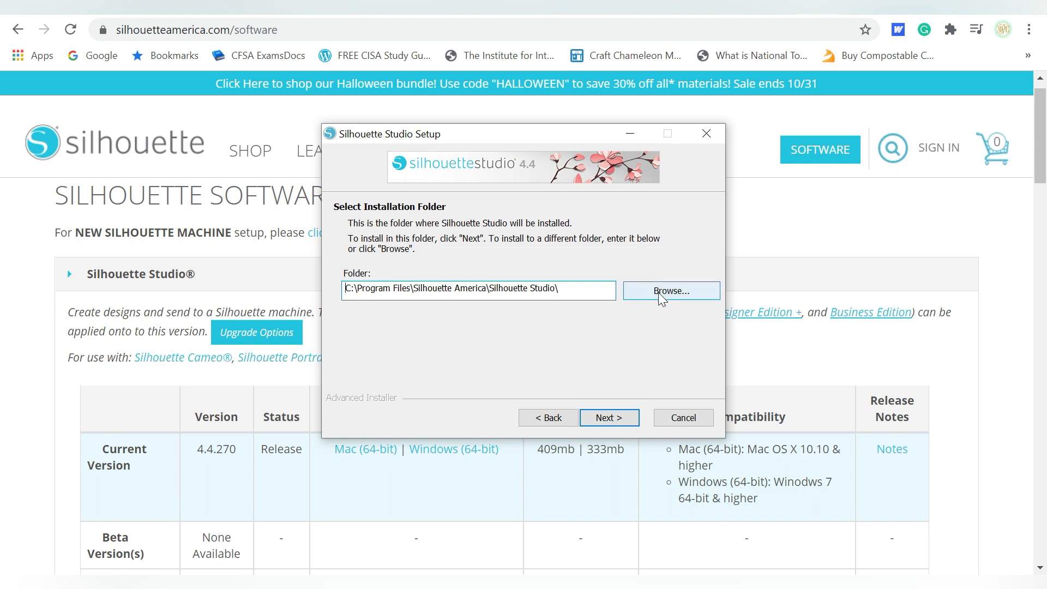
mouse_move(453, 284)
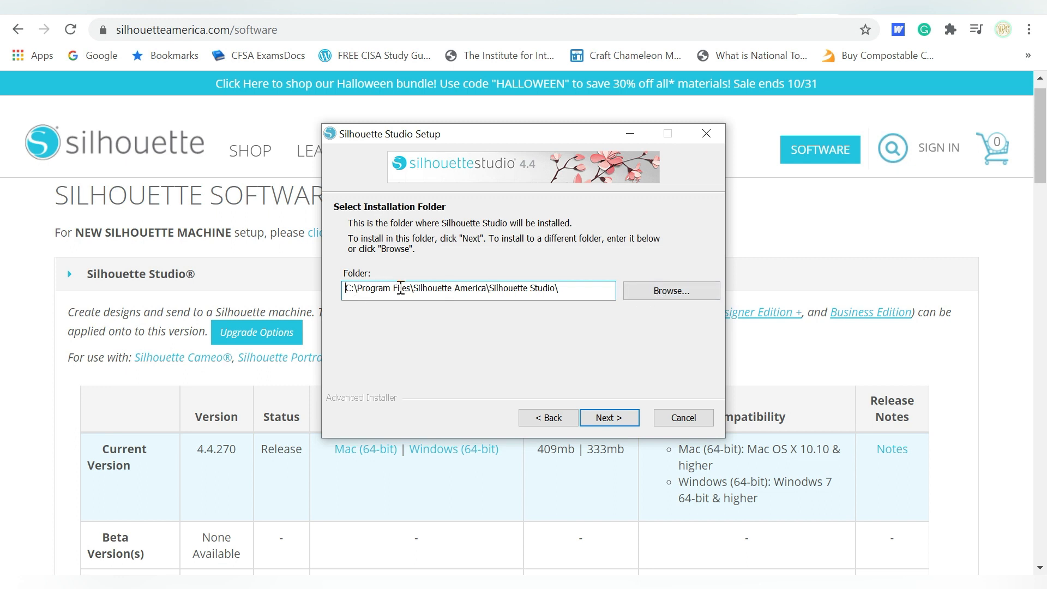
click(608, 418)
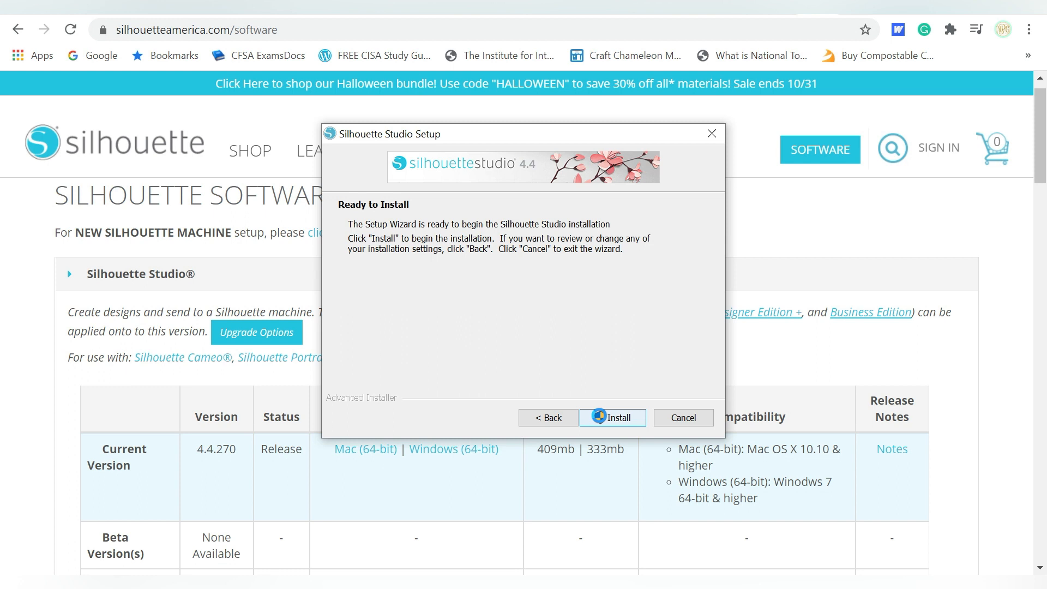
click(611, 418)
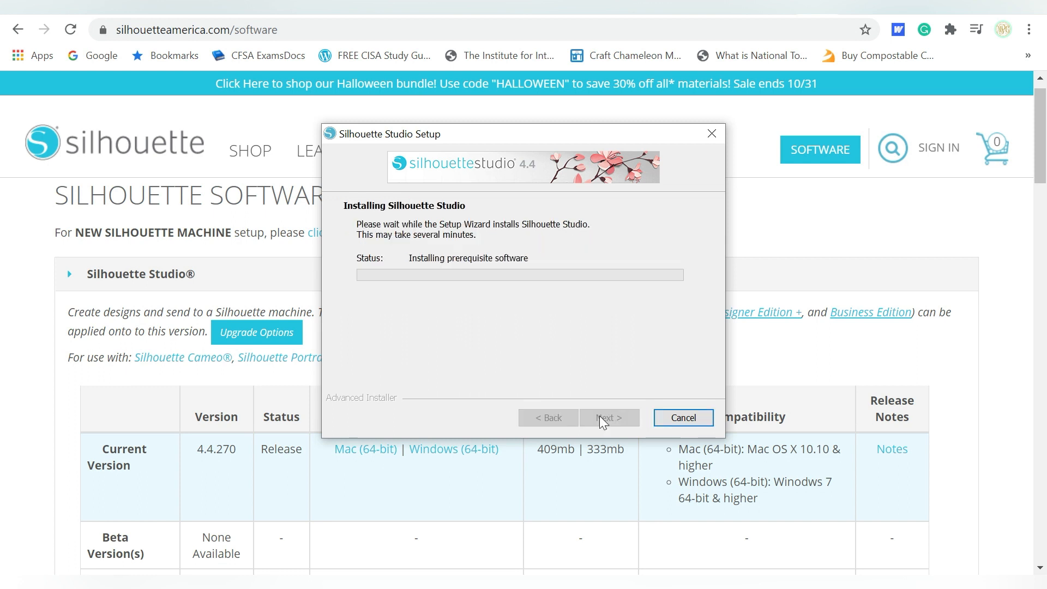
mouse_move(462, 379)
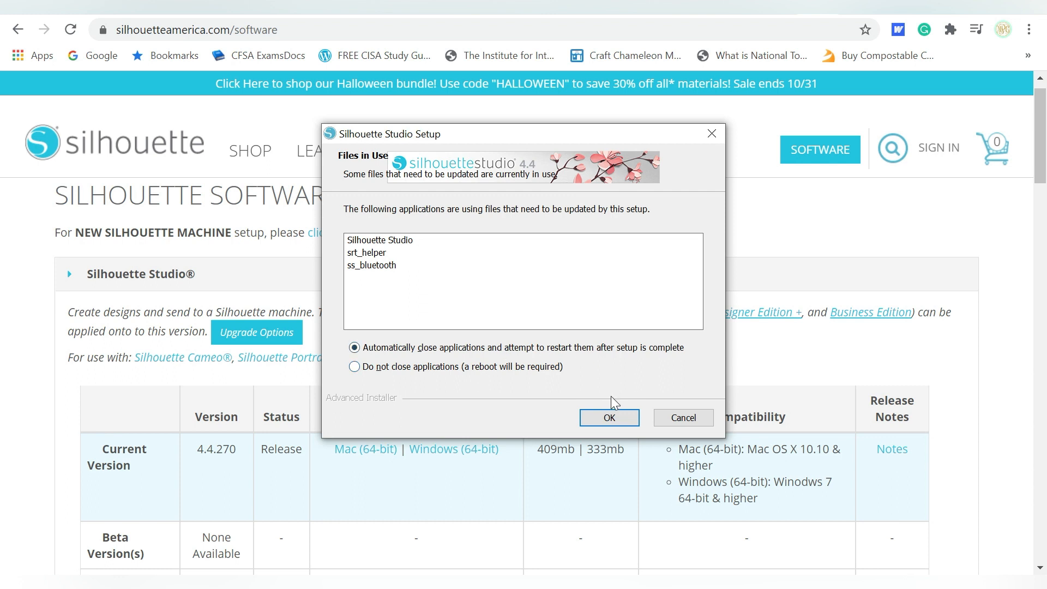
mouse_move(587, 370)
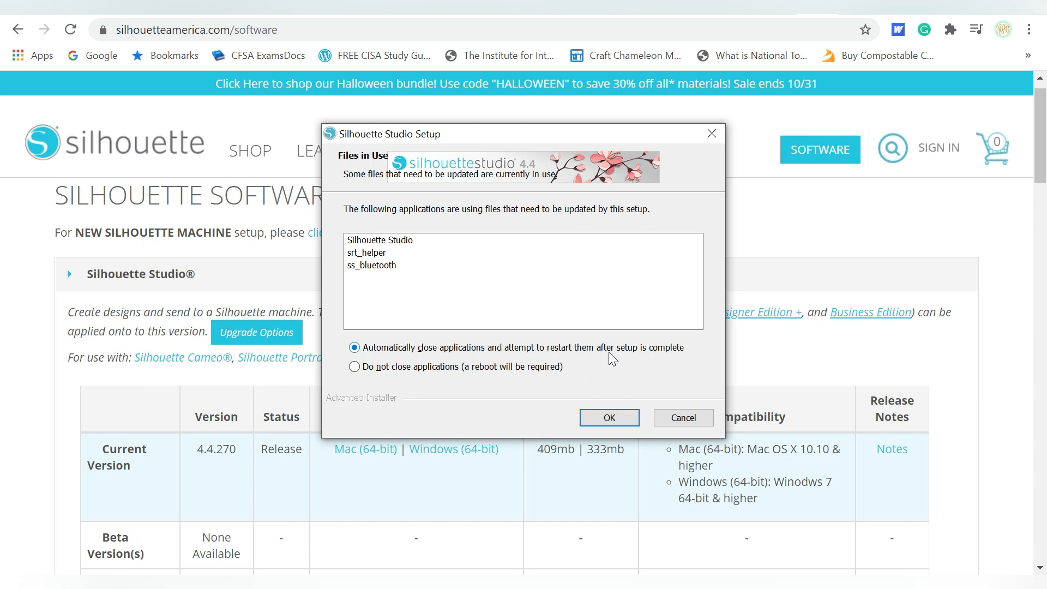
mouse_move(609, 356)
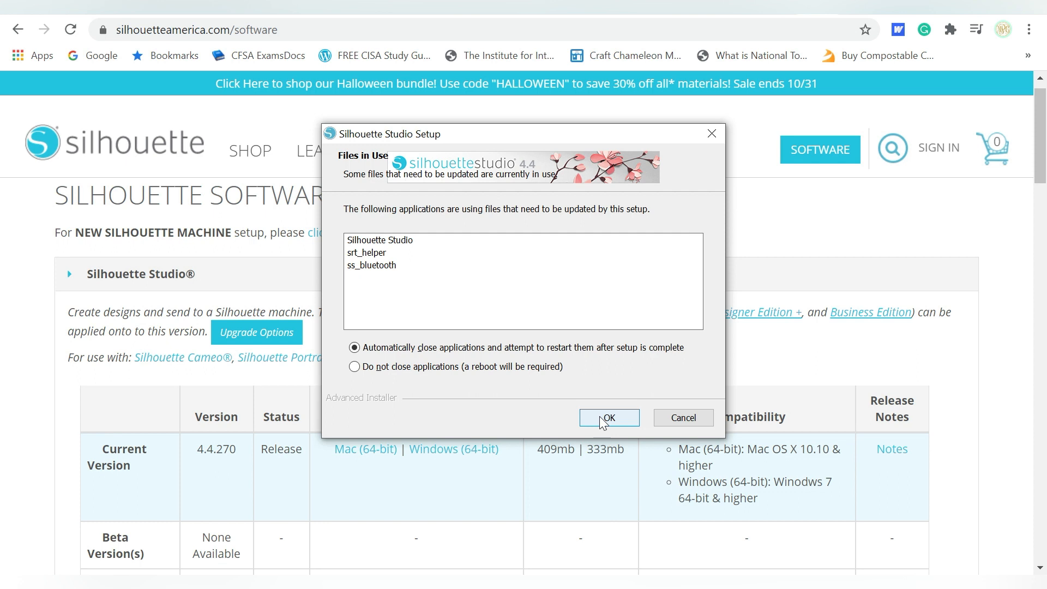
mouse_move(580, 363)
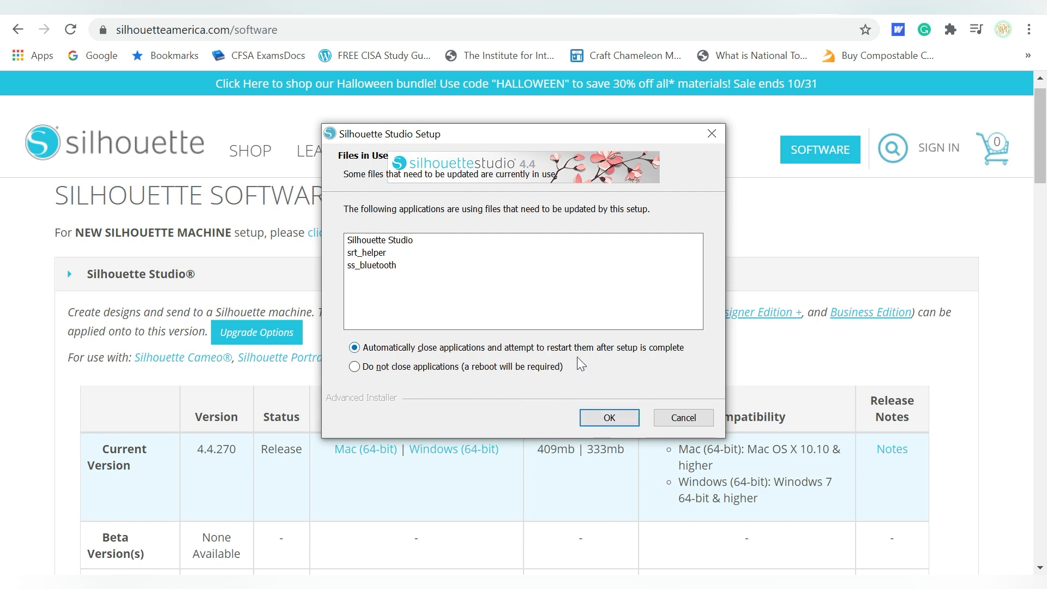
- Let setup automatically close the running Silhouette applications and acknowledge the warning
click(607, 418)
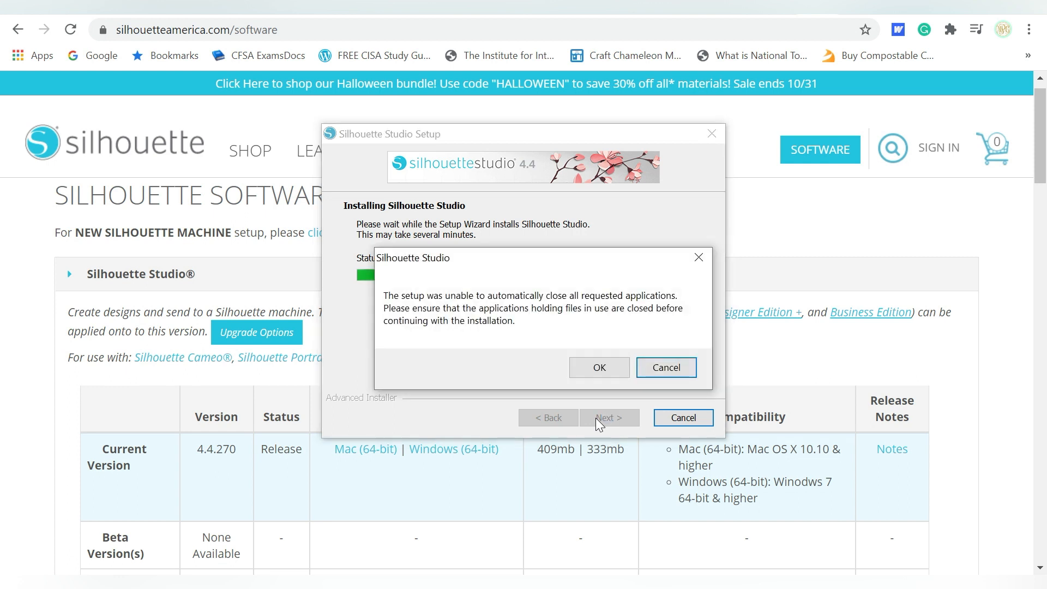
click(599, 368)
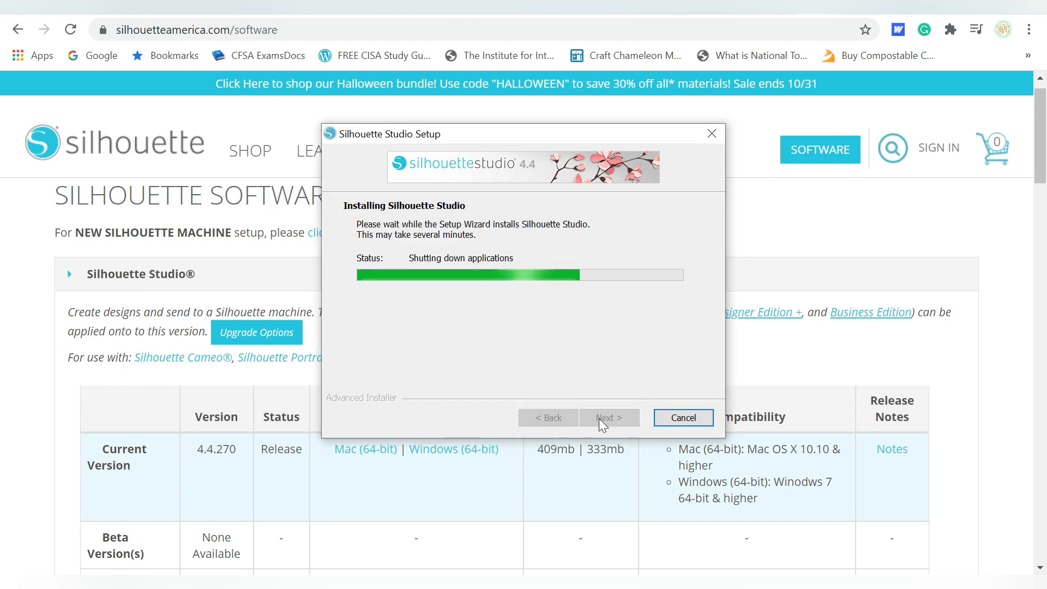
mouse_move(858, 250)
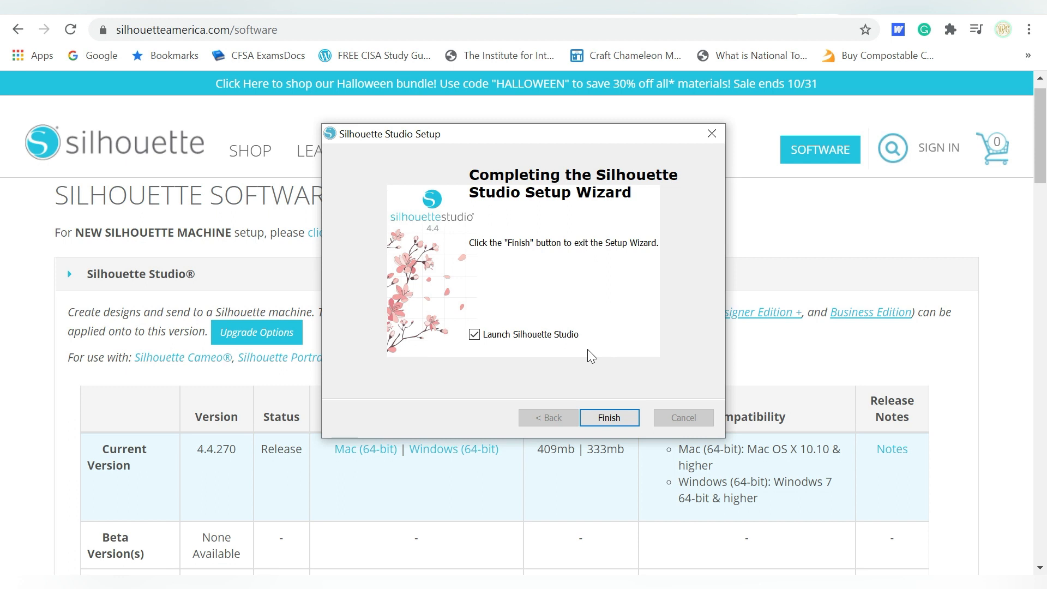
mouse_move(606, 411)
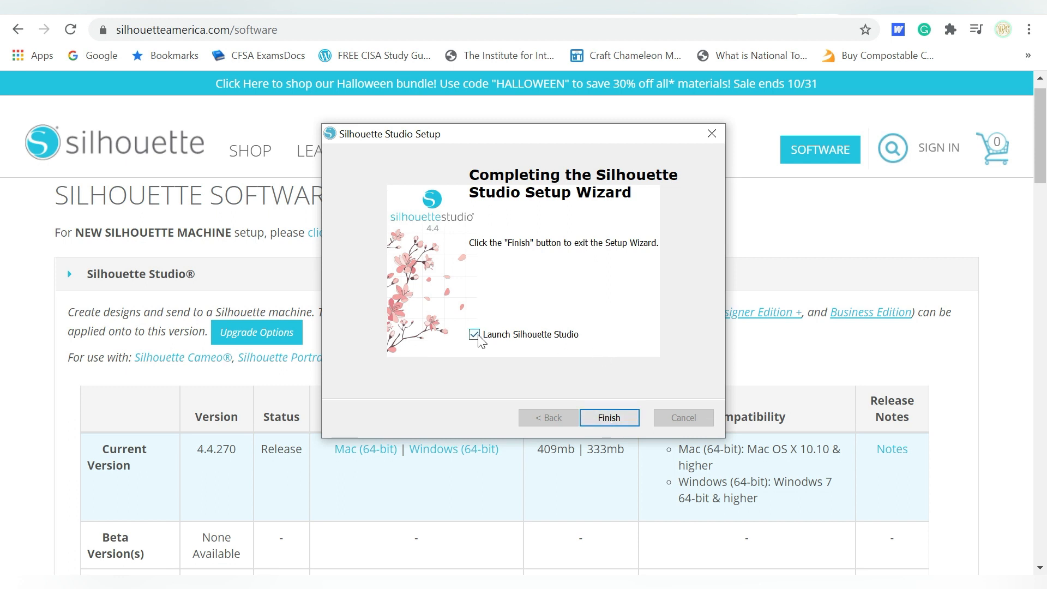
mouse_move(548, 340)
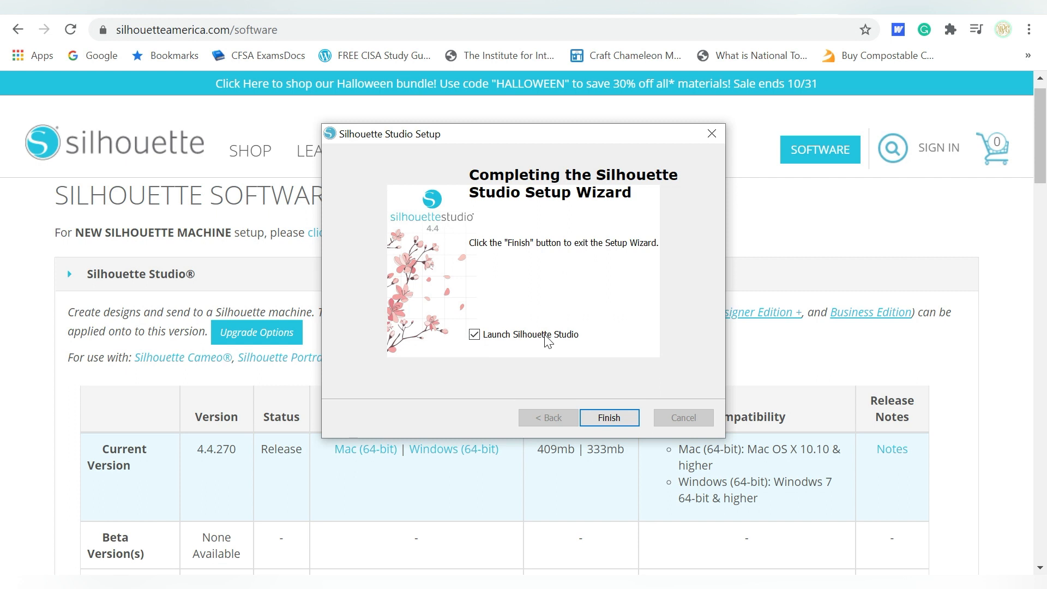
mouse_move(603, 341)
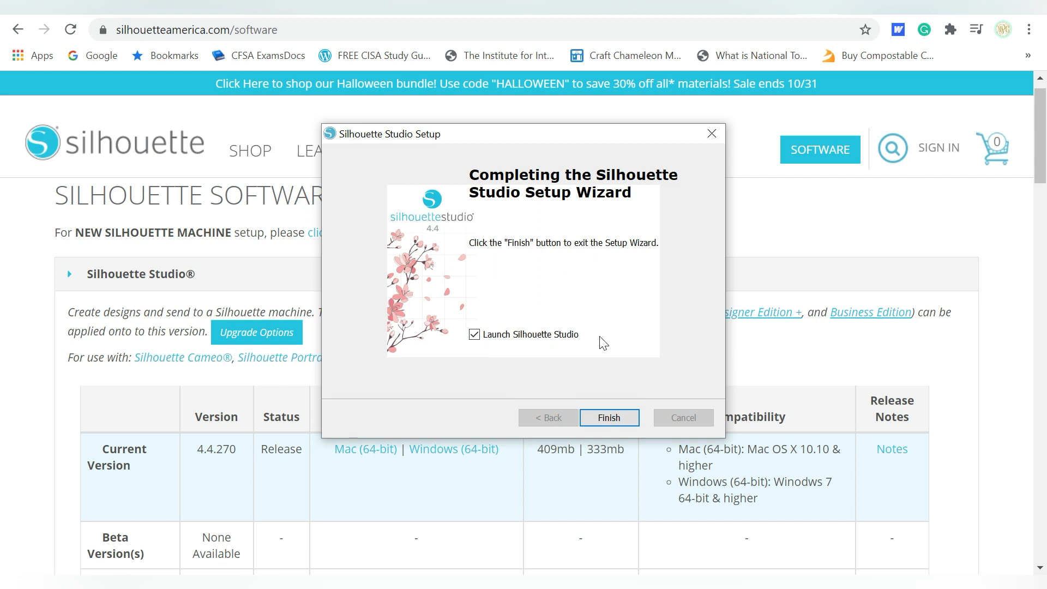
- Finish setup with 'Launch Silhouette Studio' checked so version 4.4 starts
click(609, 417)
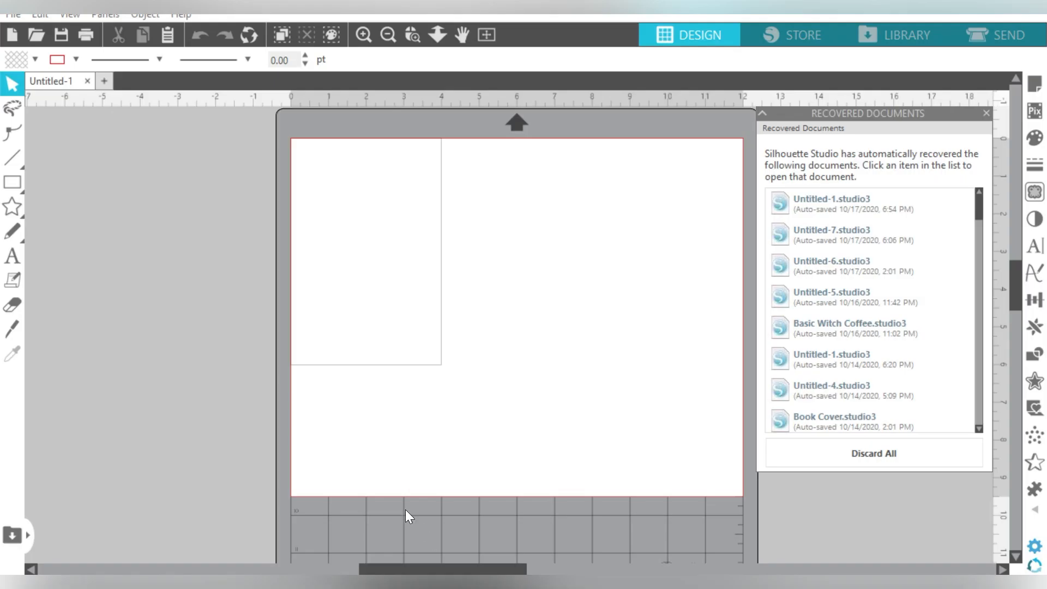
- Check About Silhouette Studio confirms Business Edition 4.4.270ssbe, then dismiss it
click(180, 14)
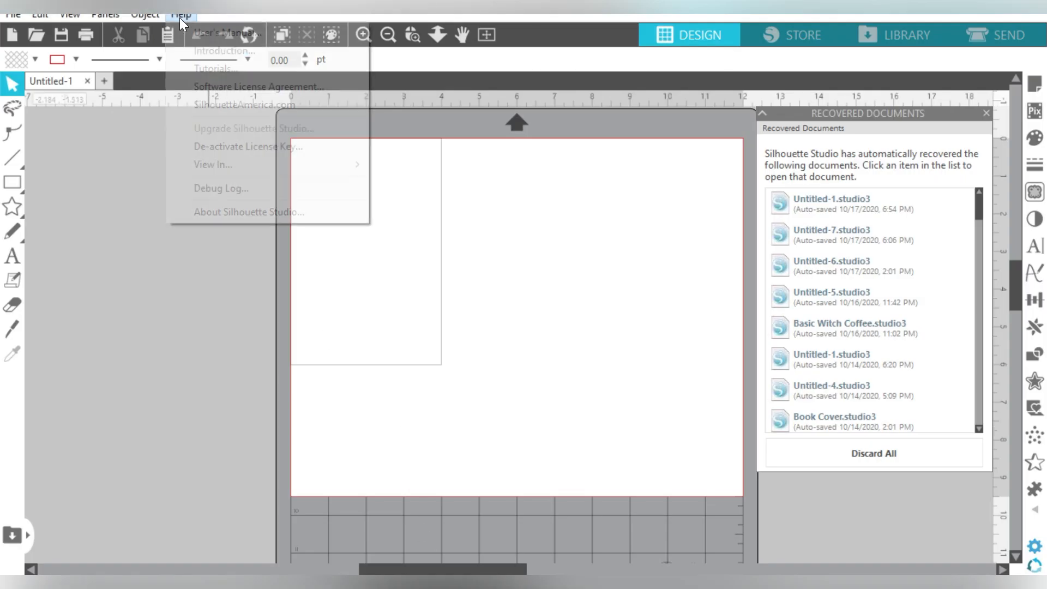
click(247, 212)
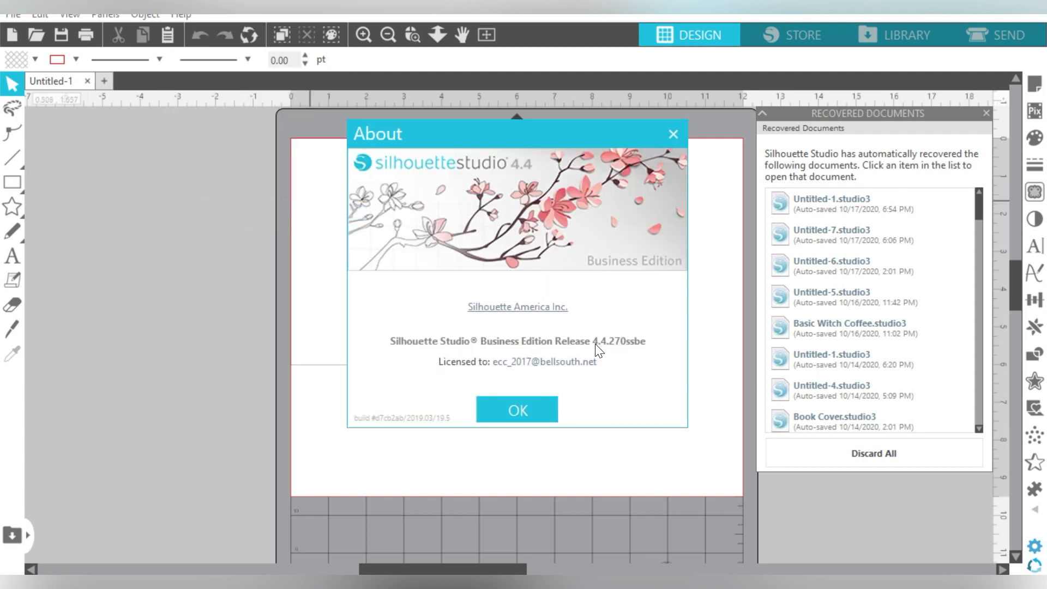
mouse_move(621, 350)
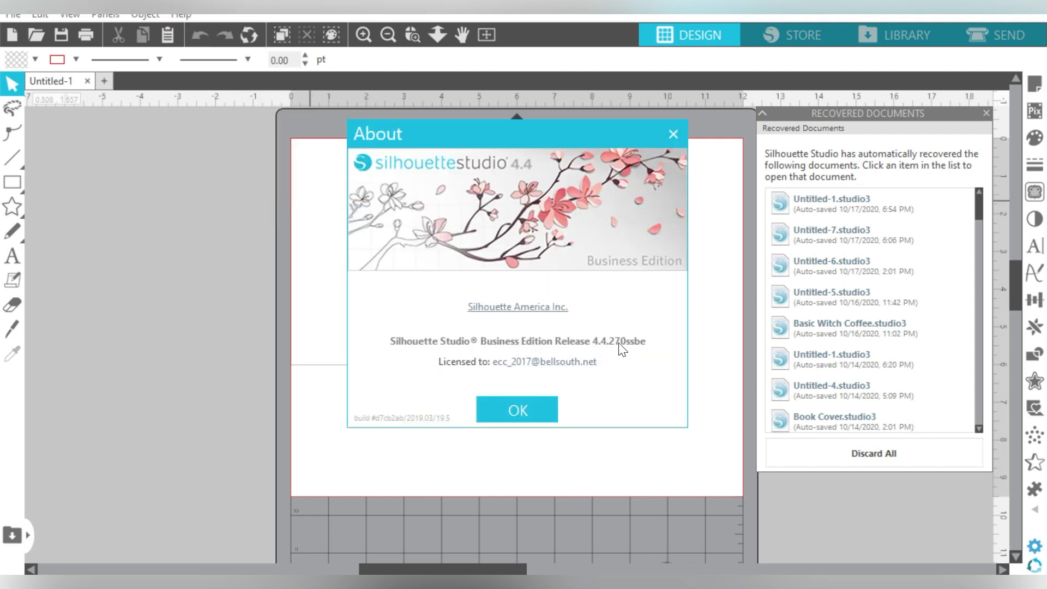
mouse_move(601, 374)
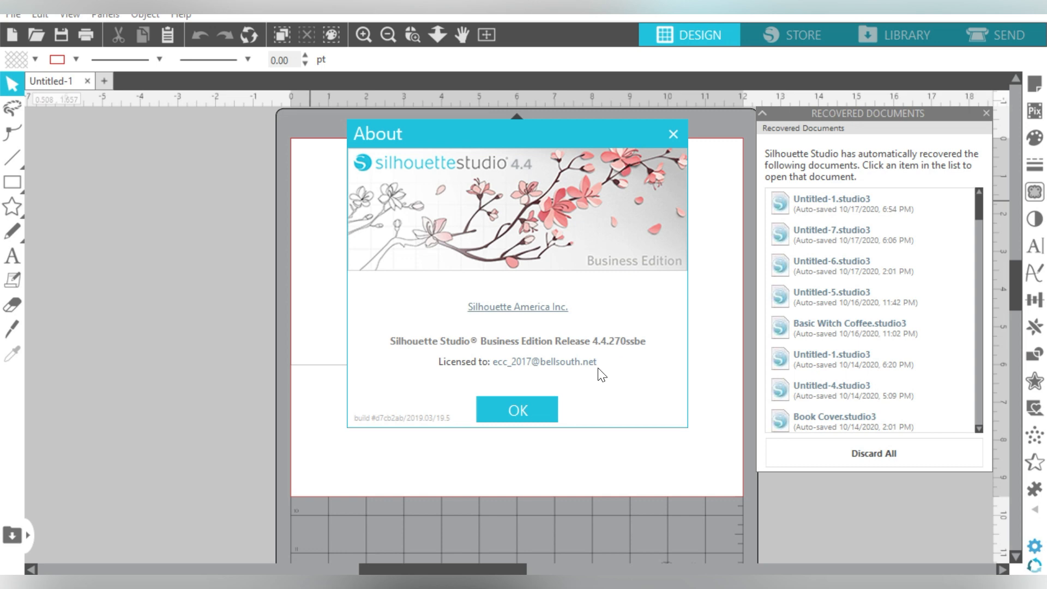
mouse_move(545, 409)
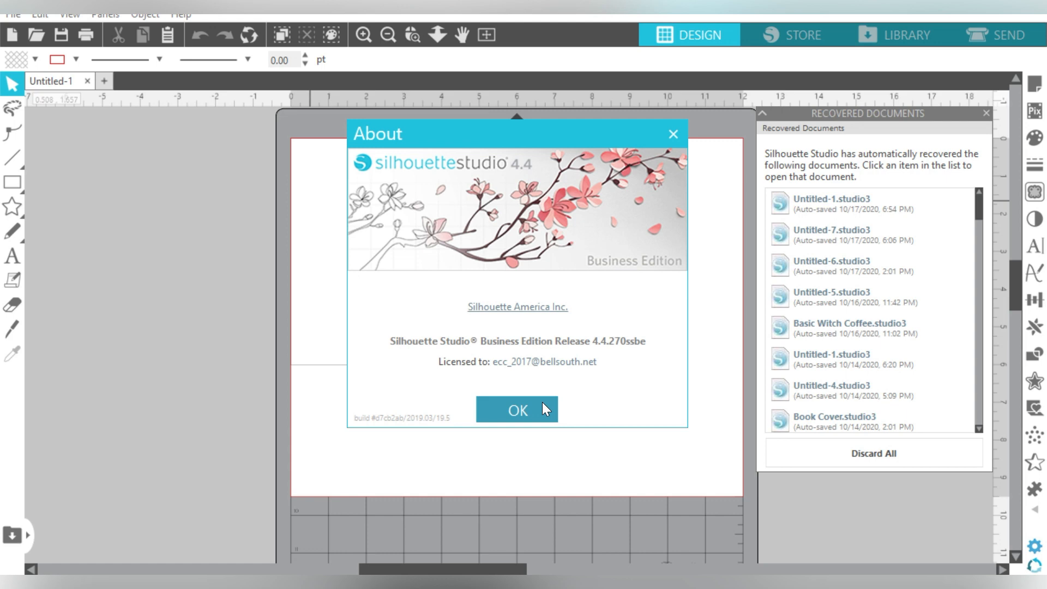
click(516, 409)
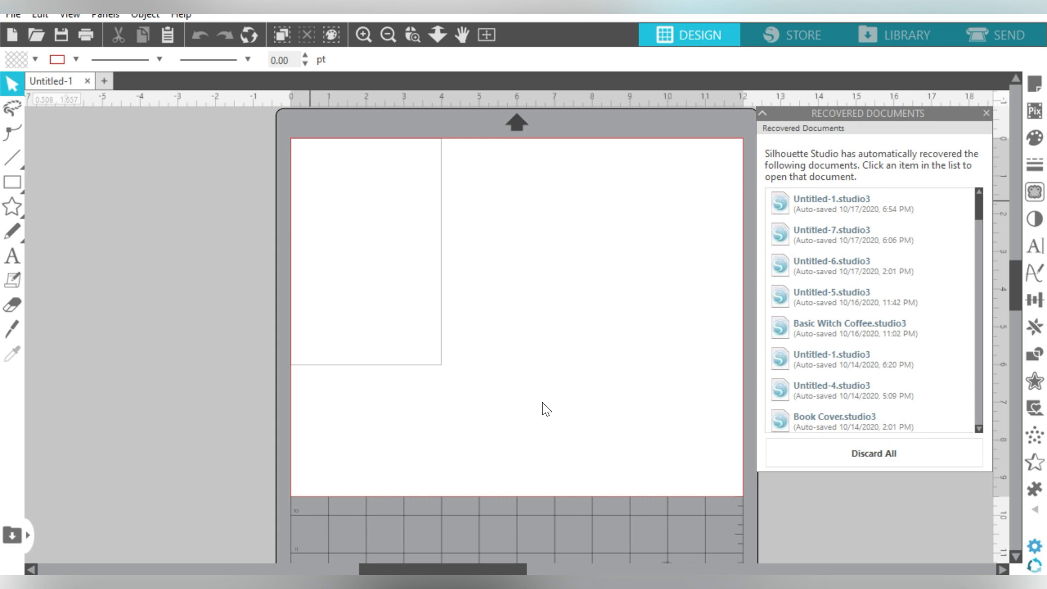
mouse_move(602, 241)
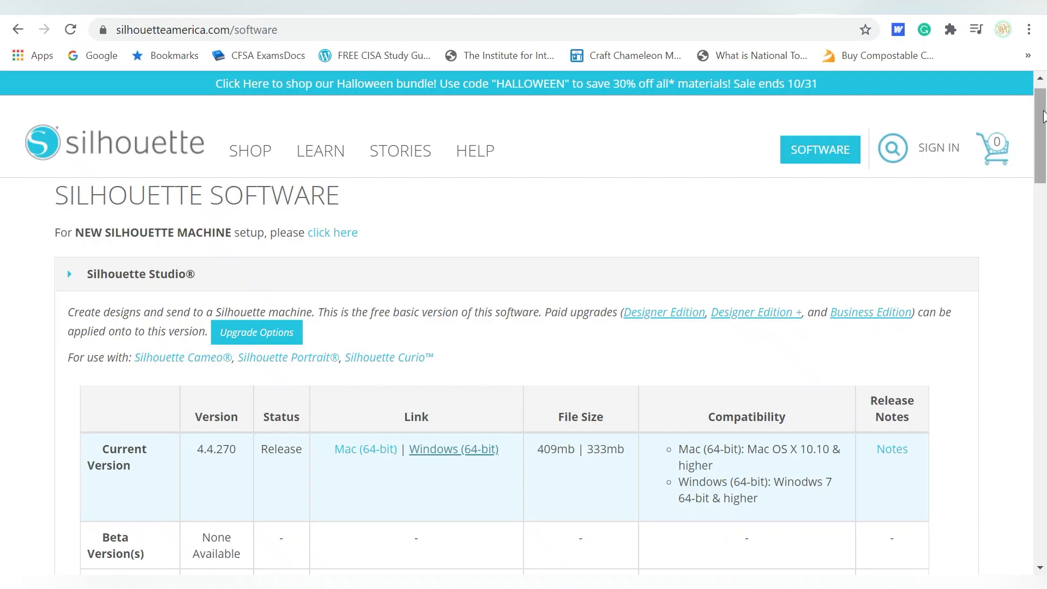
- Scroll to the legacy list and download the Windows 64-bit build of 4.3.341
scroll(down, 3)
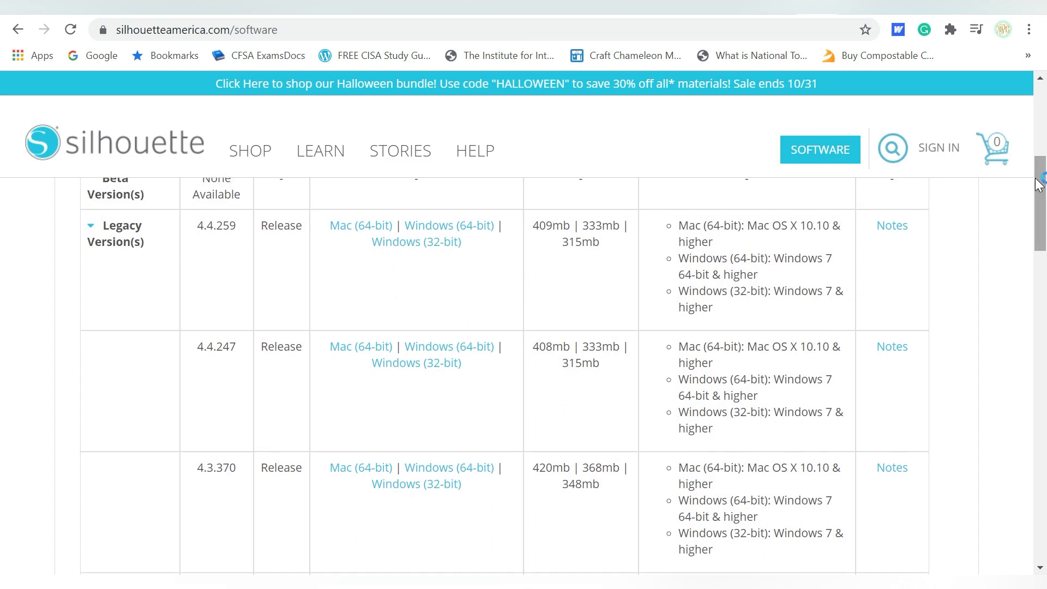
scroll(down, 3)
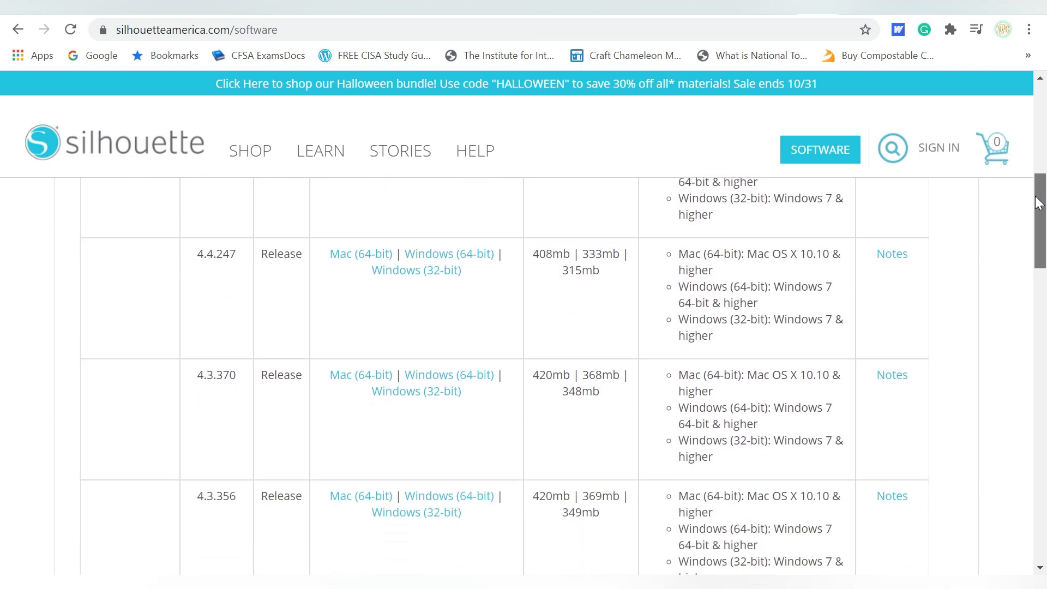
scroll(down, 3)
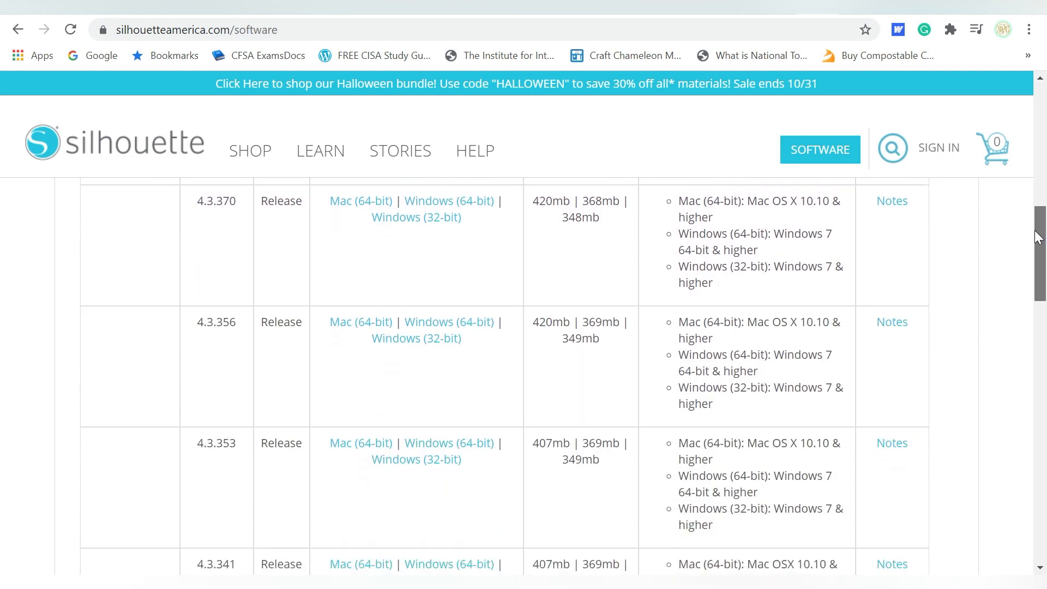
scroll(down, 3)
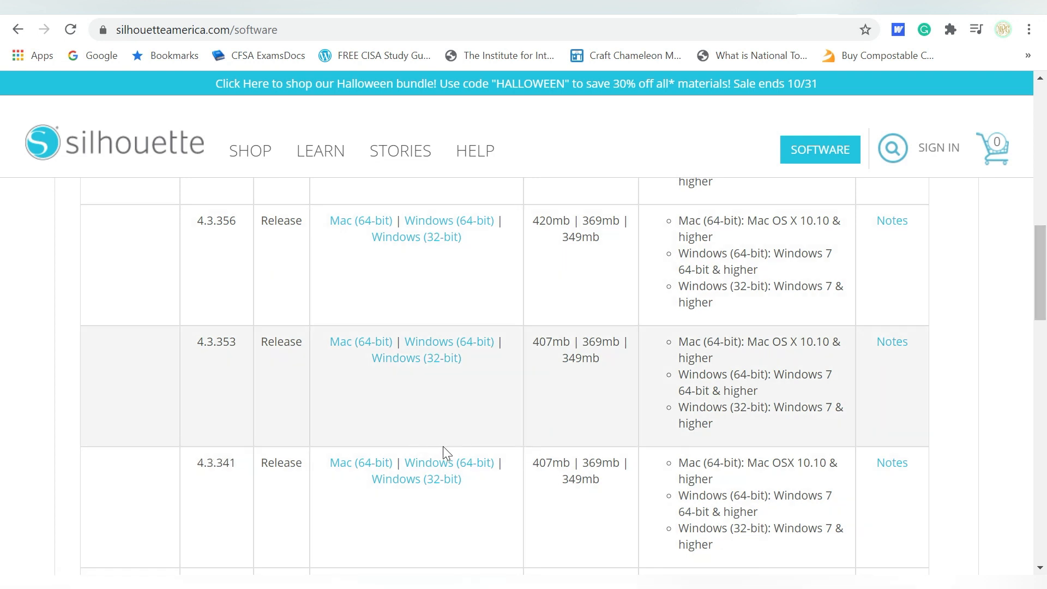
click(448, 462)
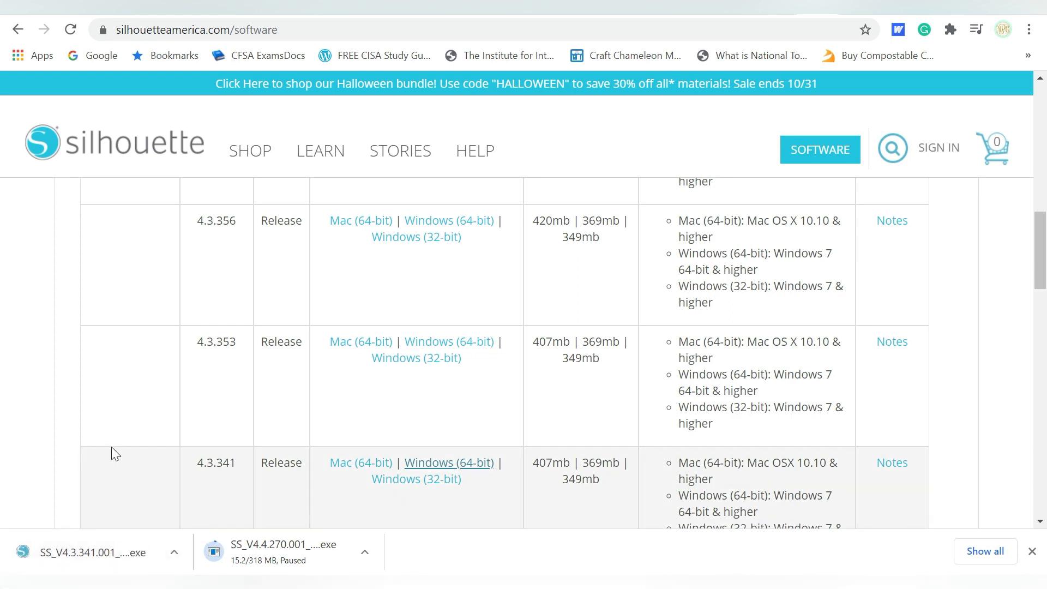
click(92, 552)
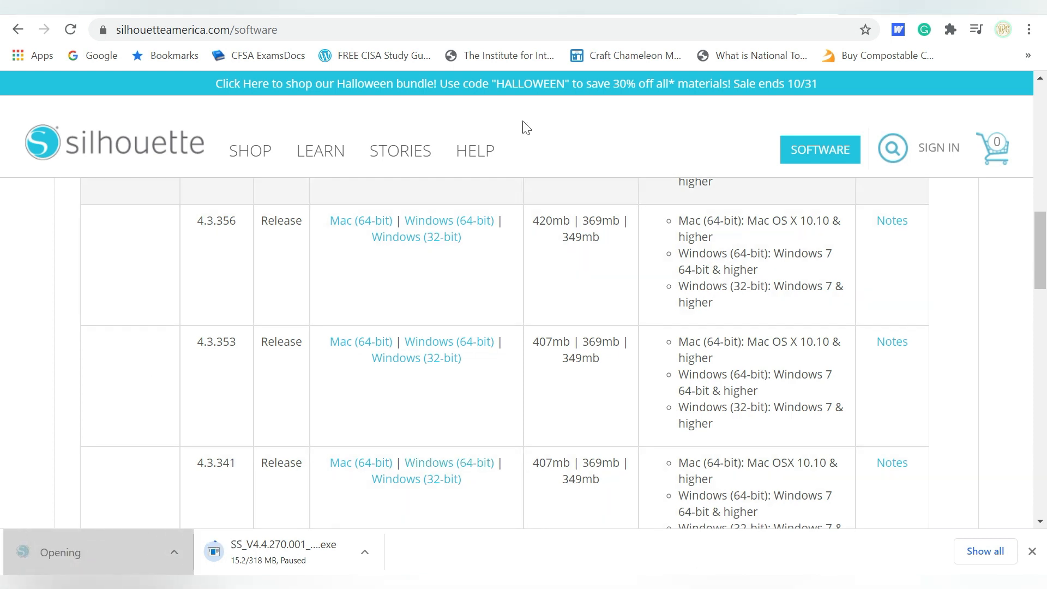
click(449, 463)
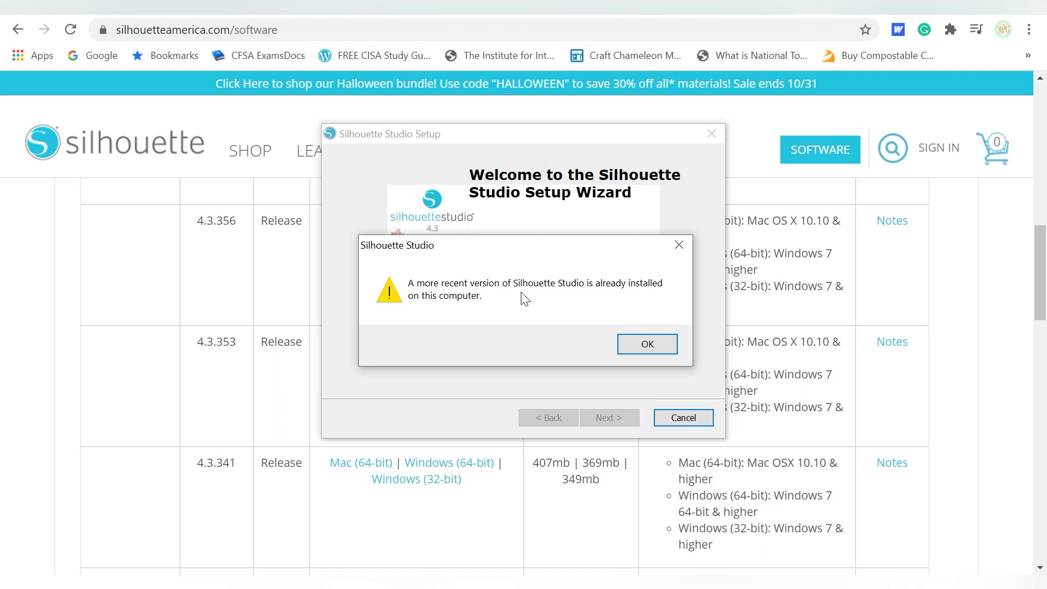
click(645, 343)
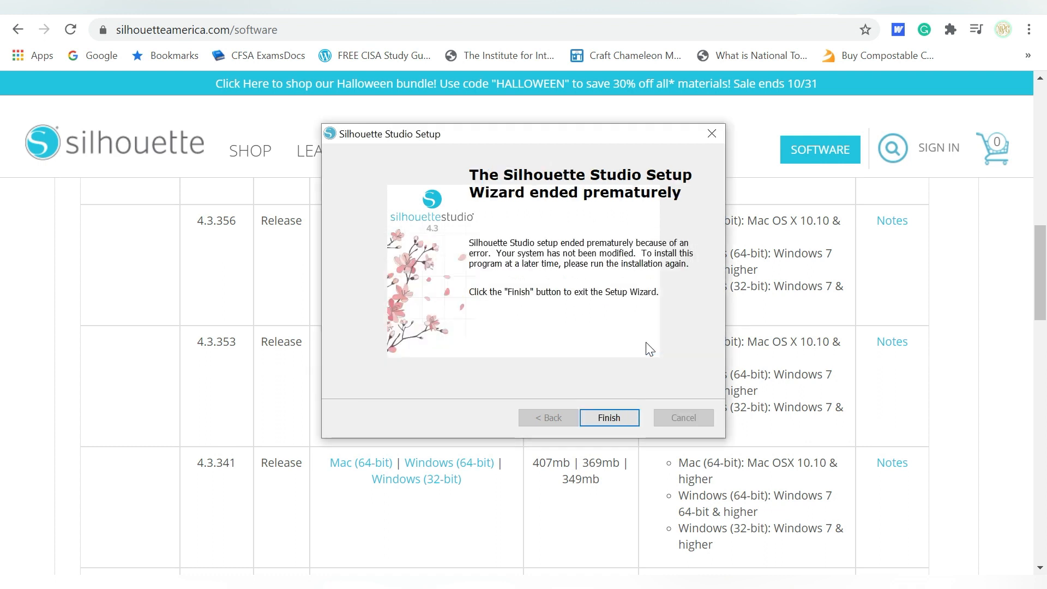
mouse_move(608, 418)
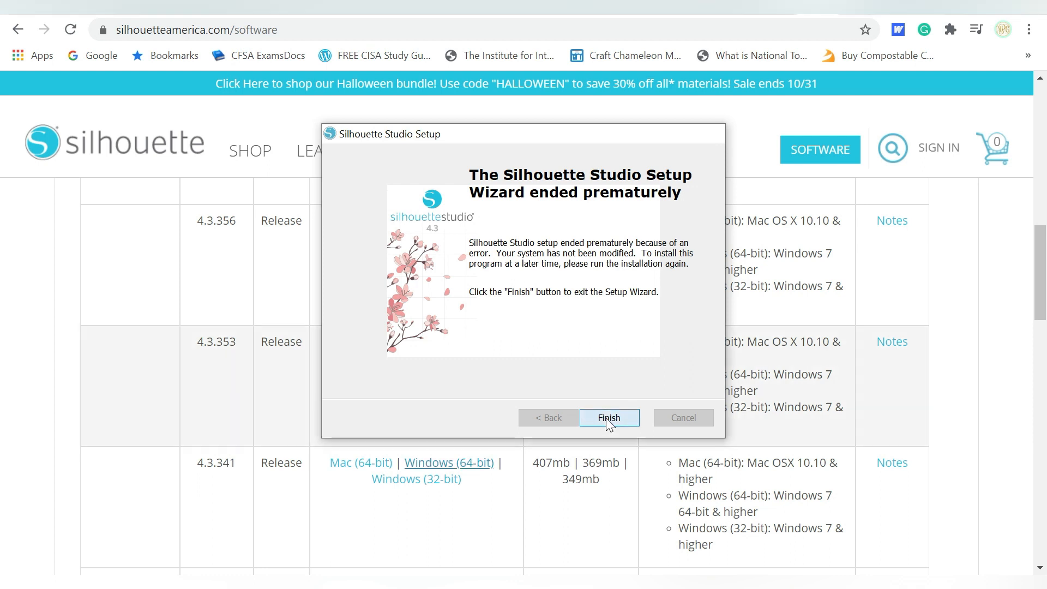
click(608, 418)
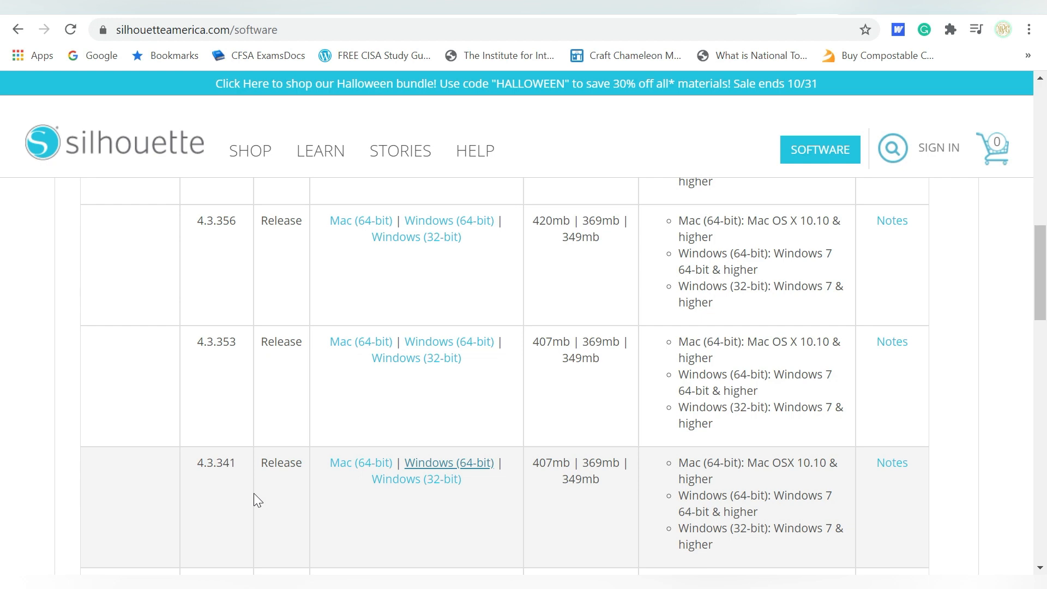
mouse_move(397, 512)
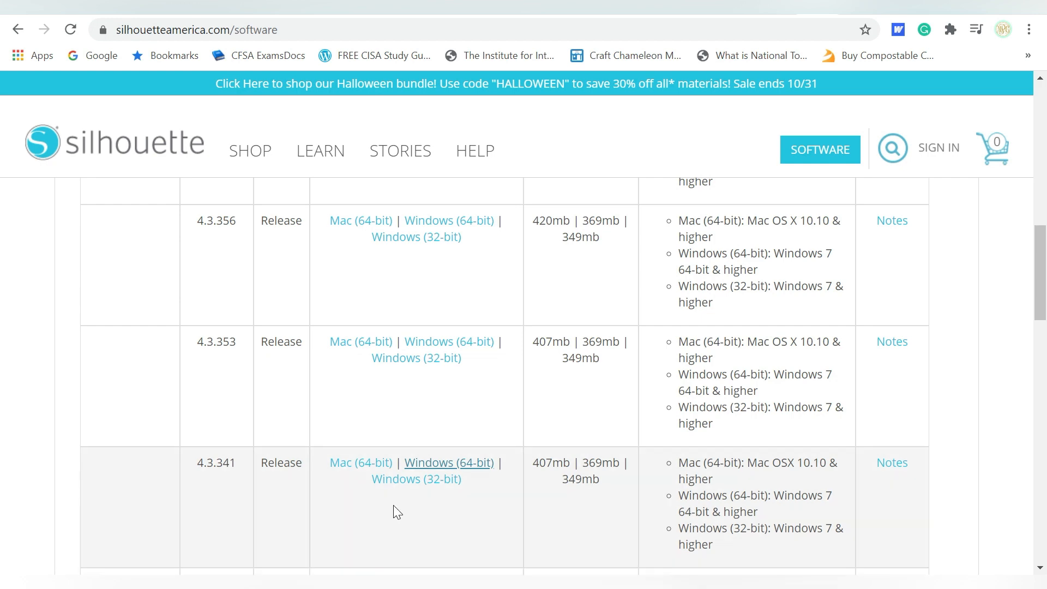
- Launch File Explorer, go to Downloads and select the SS_V4.4.270.001_W6R installer
click(13, 560)
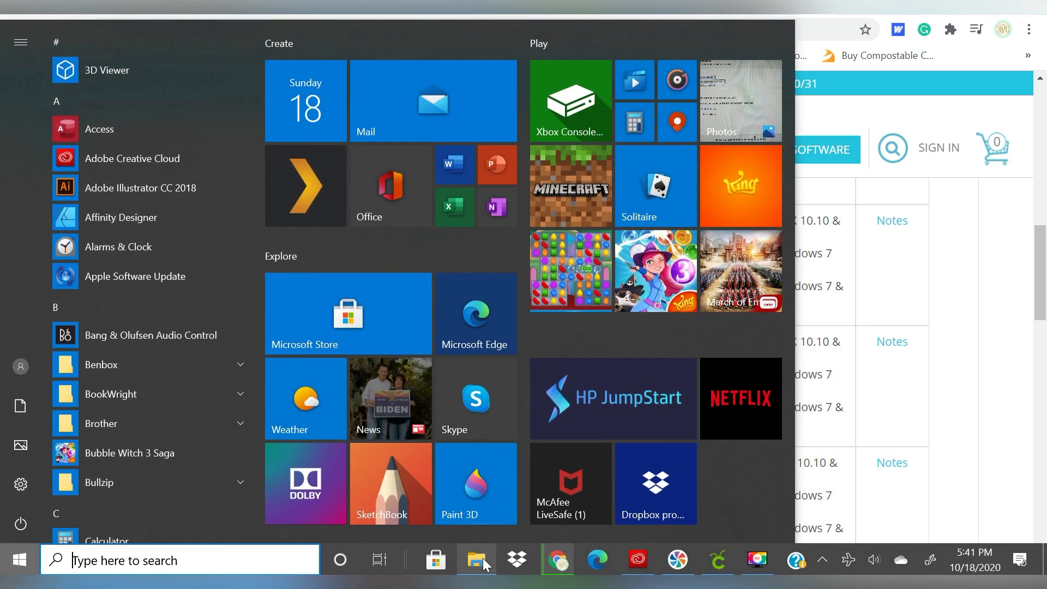
click(474, 559)
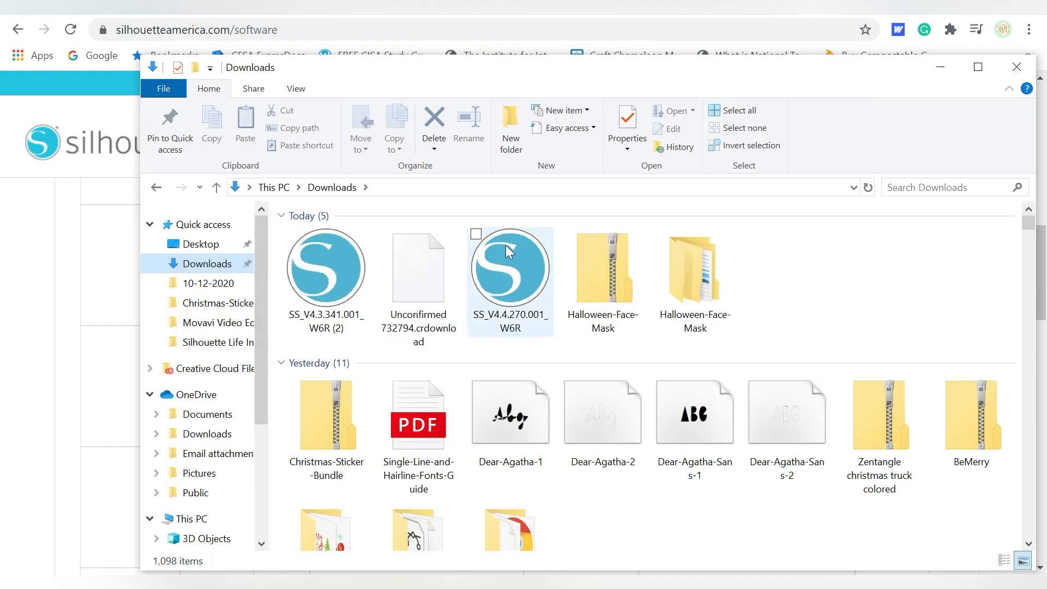
click(510, 267)
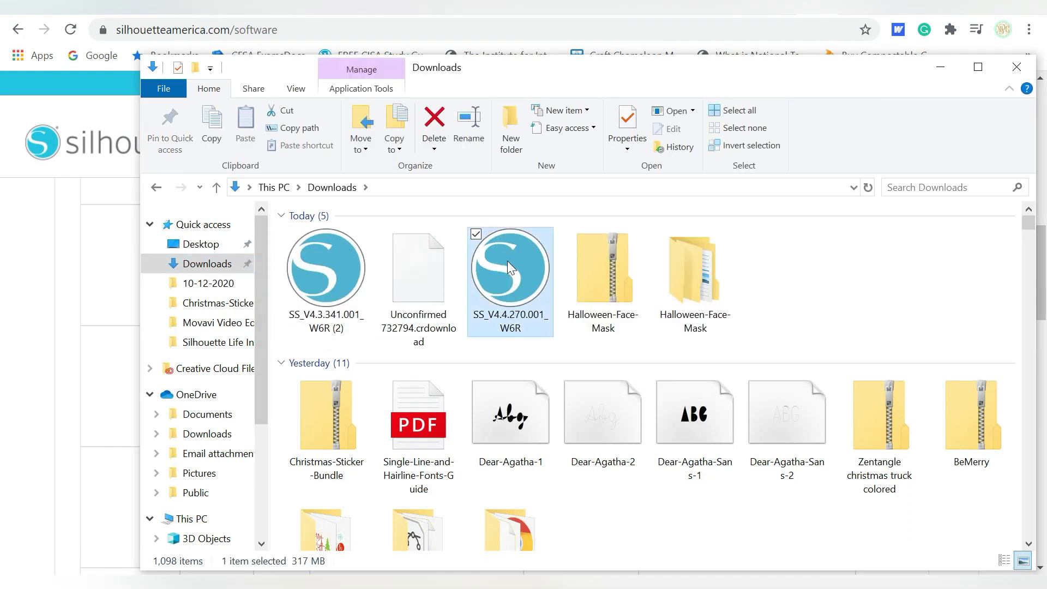
mouse_move(510, 268)
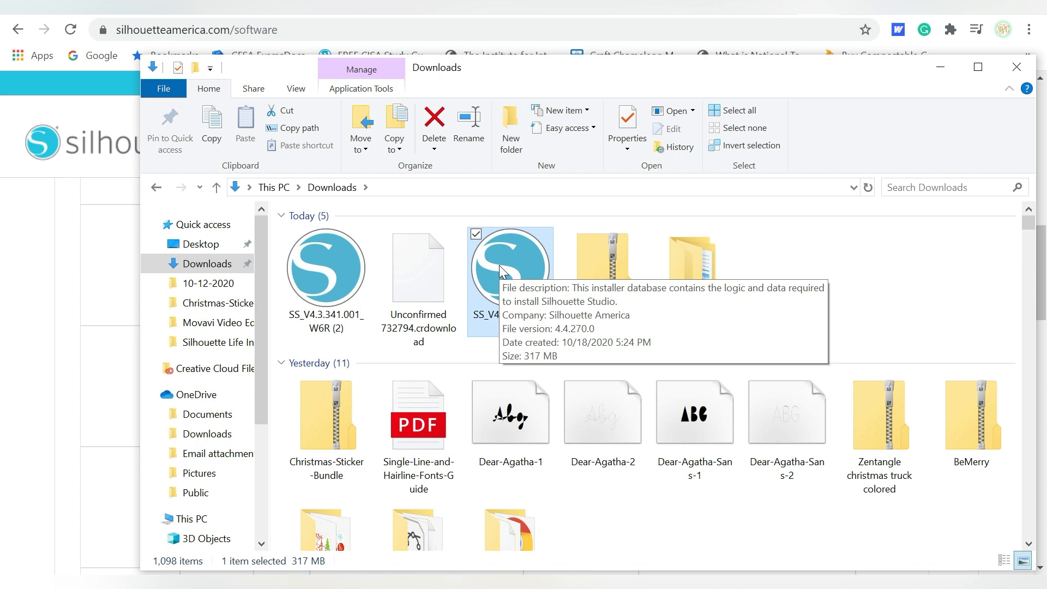
mouse_move(590, 209)
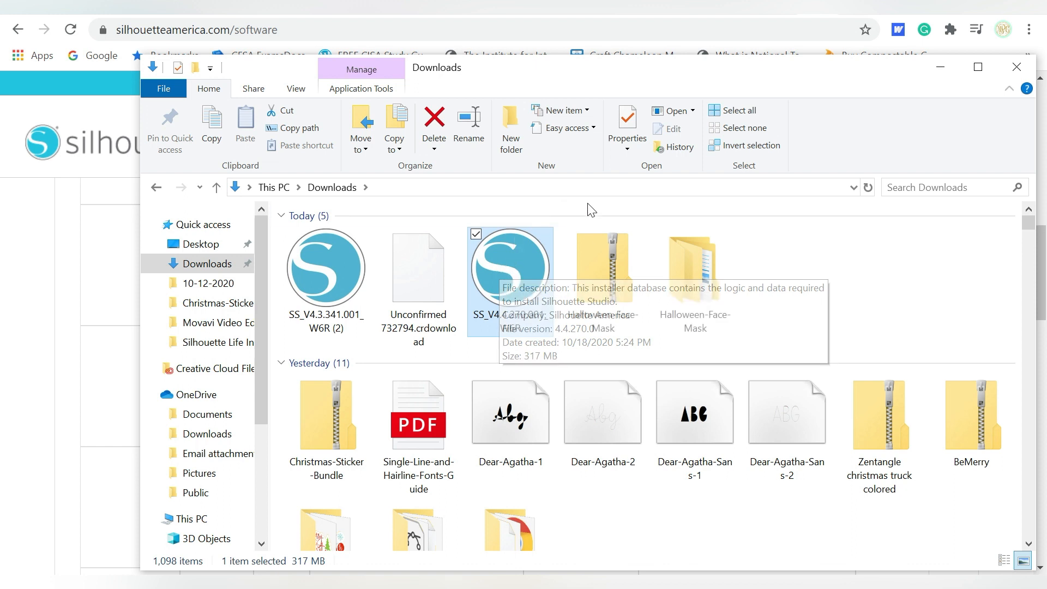
mouse_move(488, 324)
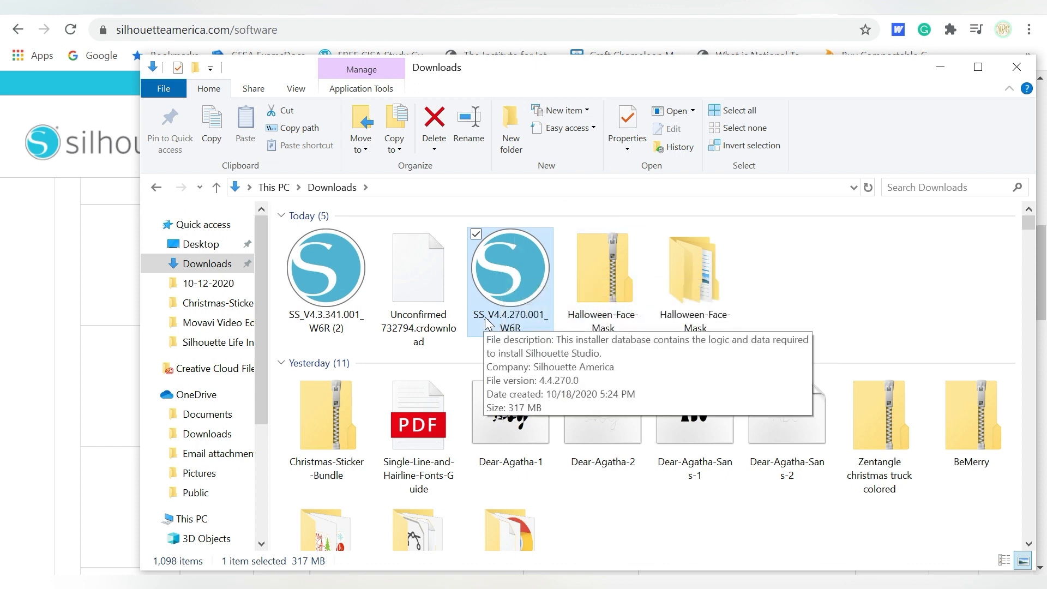
mouse_move(514, 324)
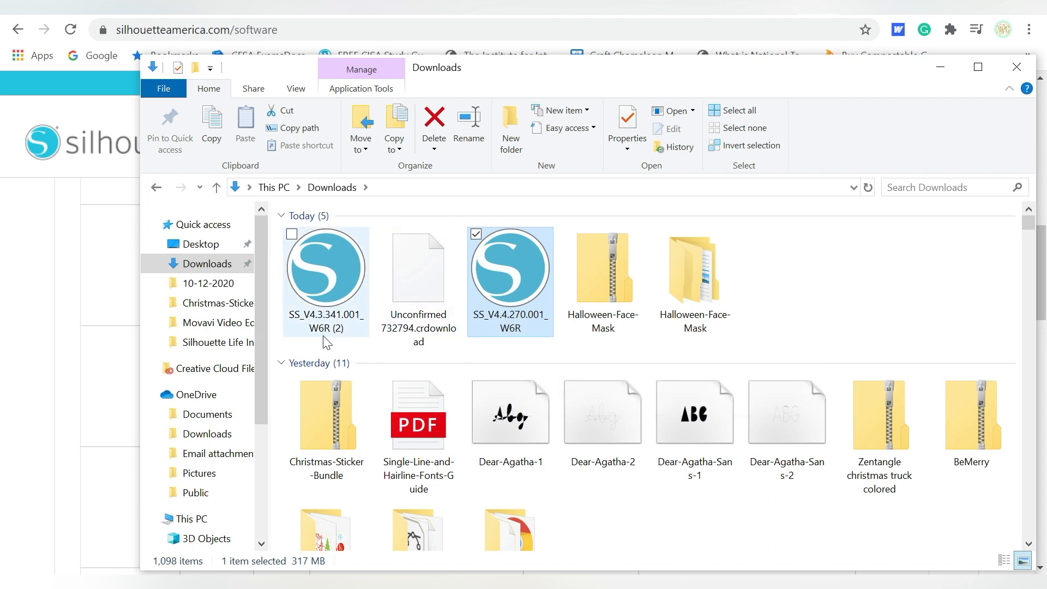
mouse_move(325, 324)
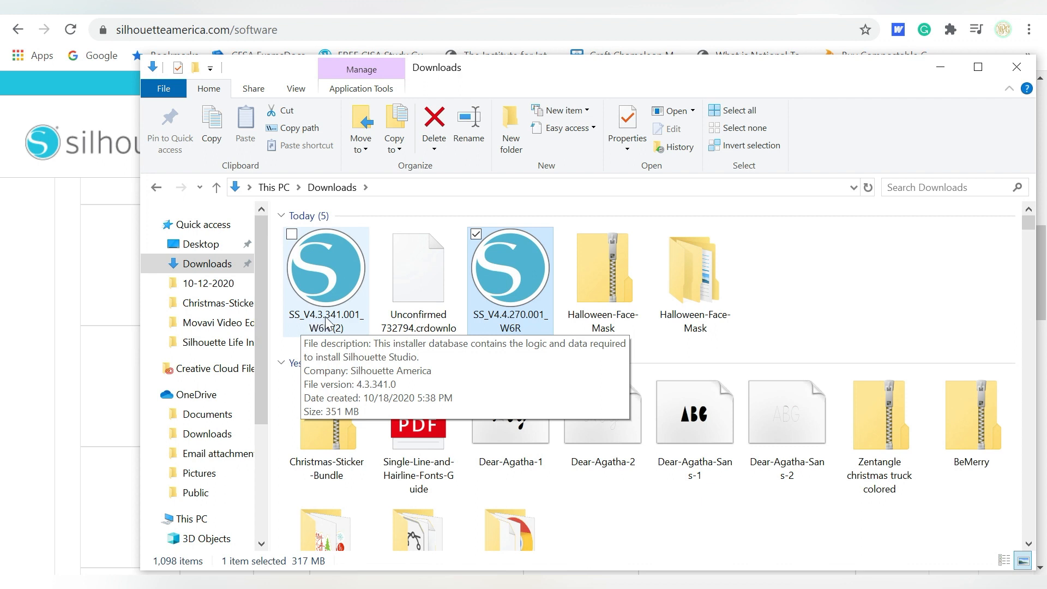
mouse_move(505, 298)
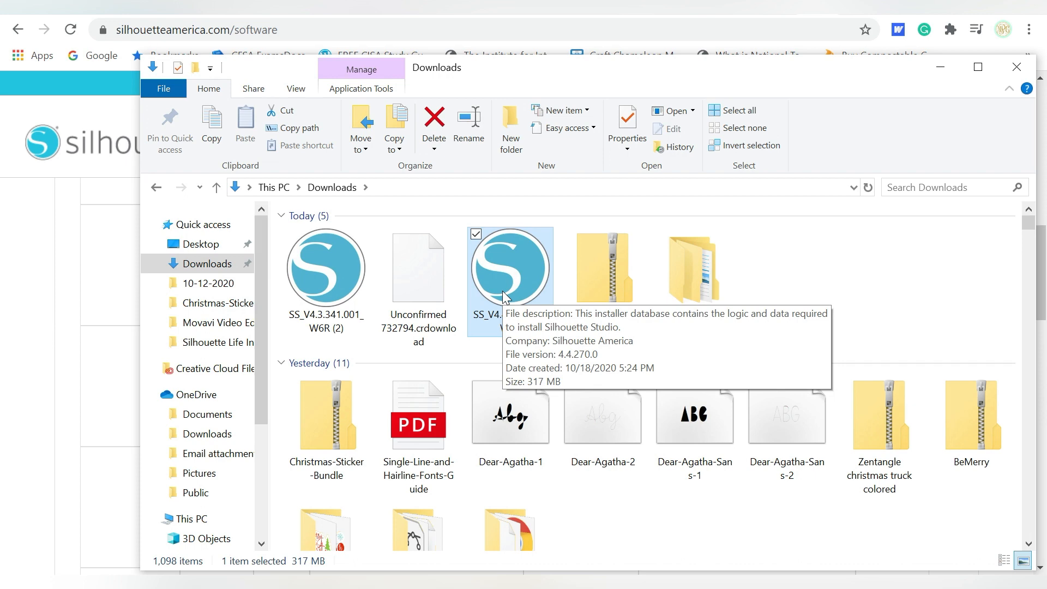
mouse_move(507, 274)
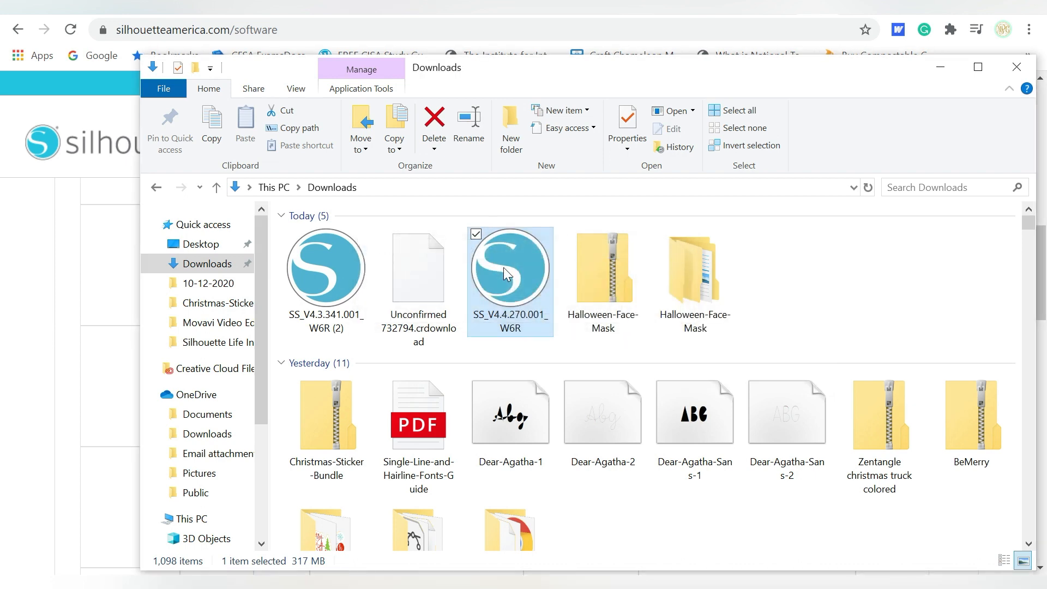
- Launch the 4.4.270 installer and remove the installed Silhouette Studio 4.4 through its wizard
double_click(510, 270)
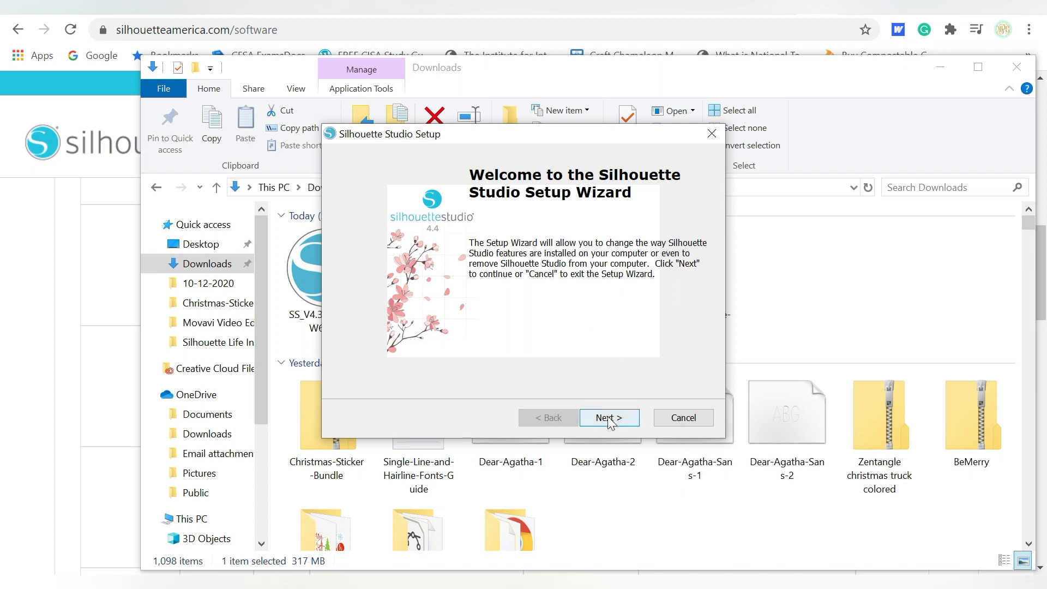
click(609, 418)
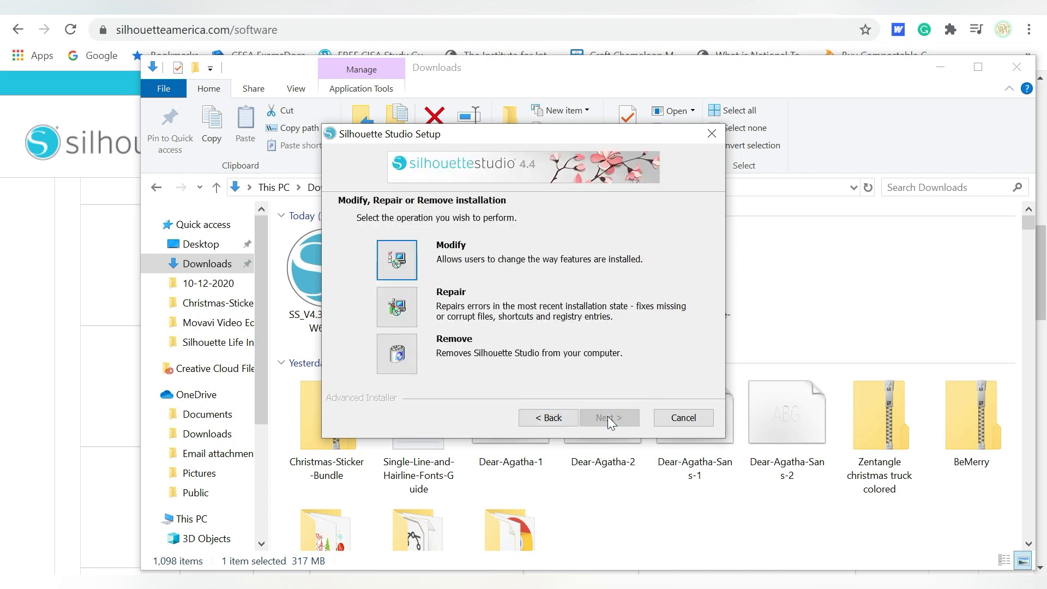
mouse_move(460, 306)
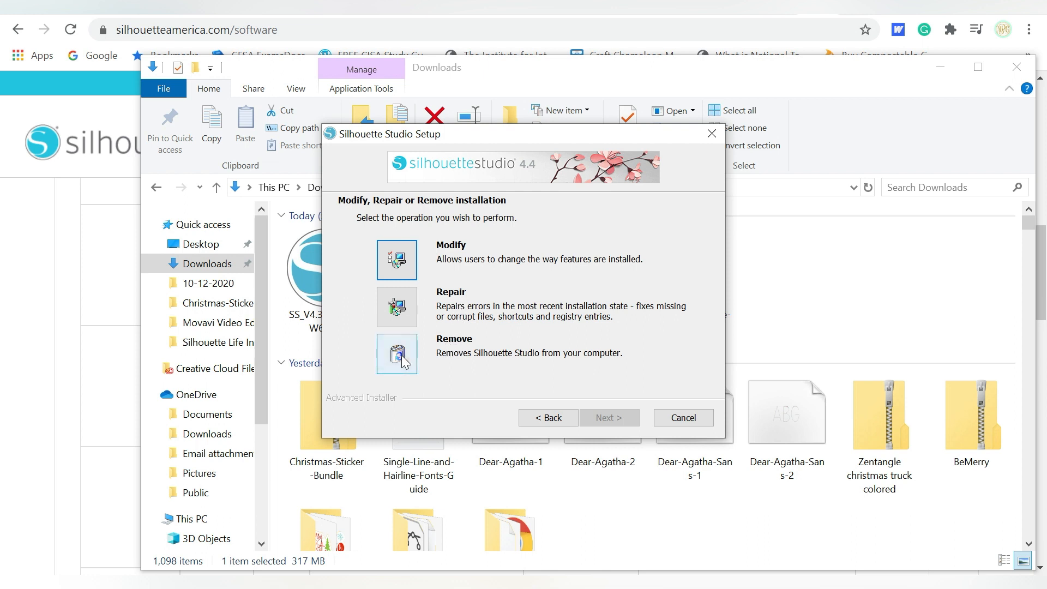
click(607, 418)
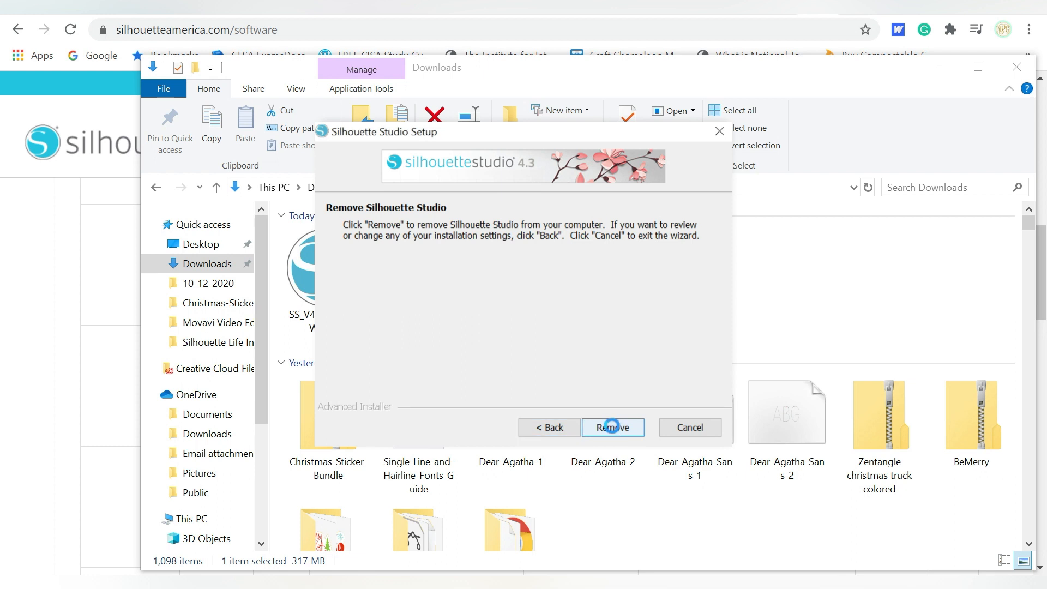
click(612, 428)
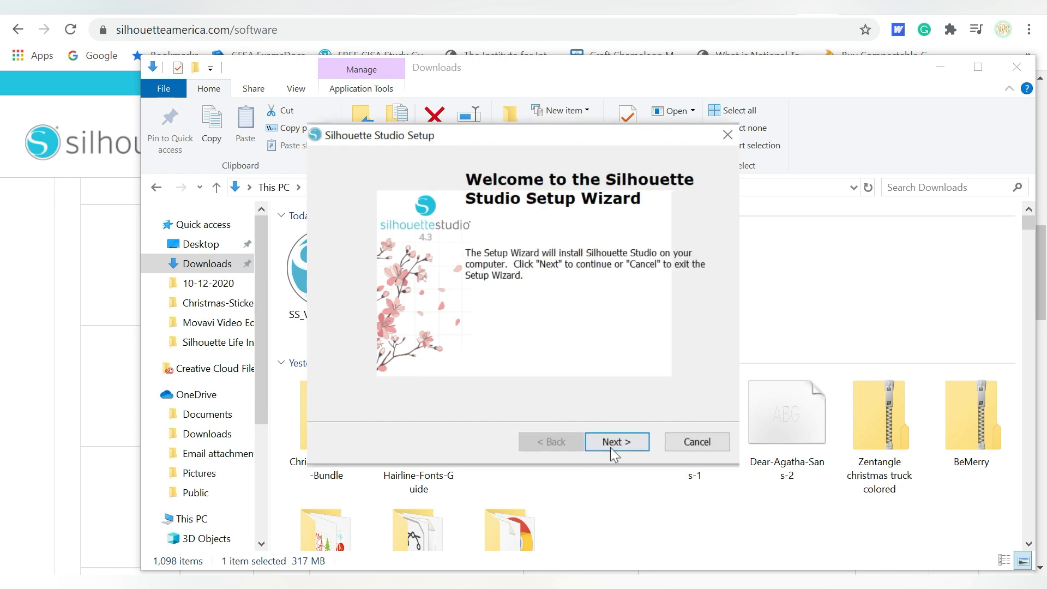
- Run the 4.3 setup wizard through installation and finish to exit setup
click(615, 441)
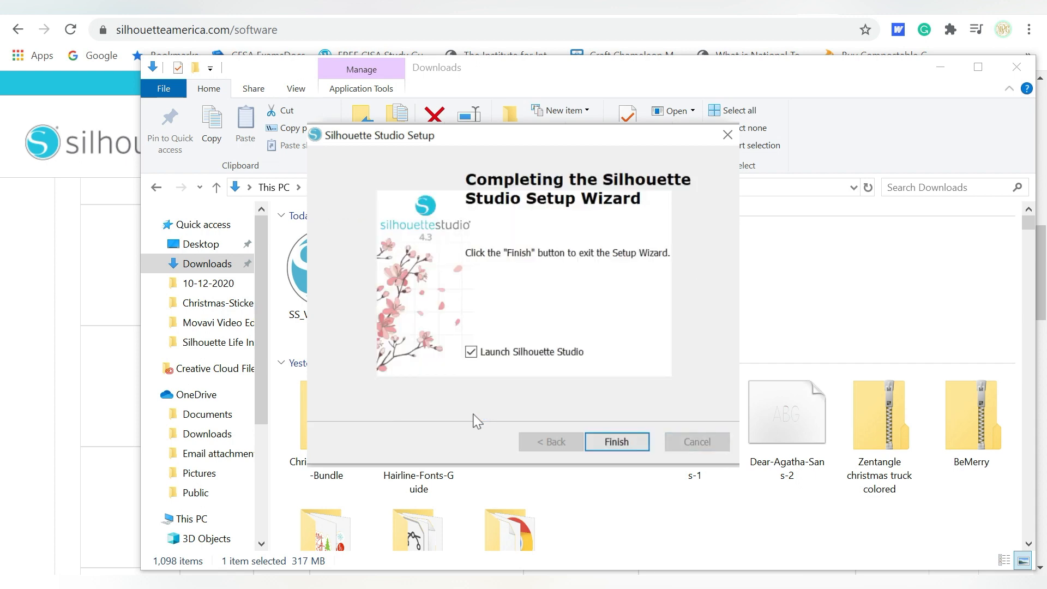
click(615, 442)
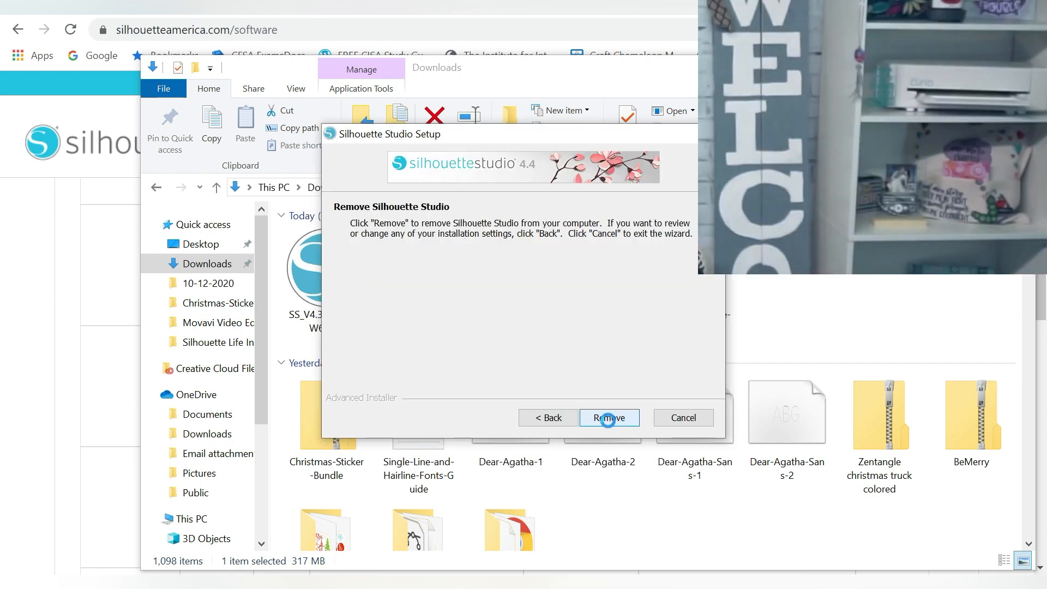